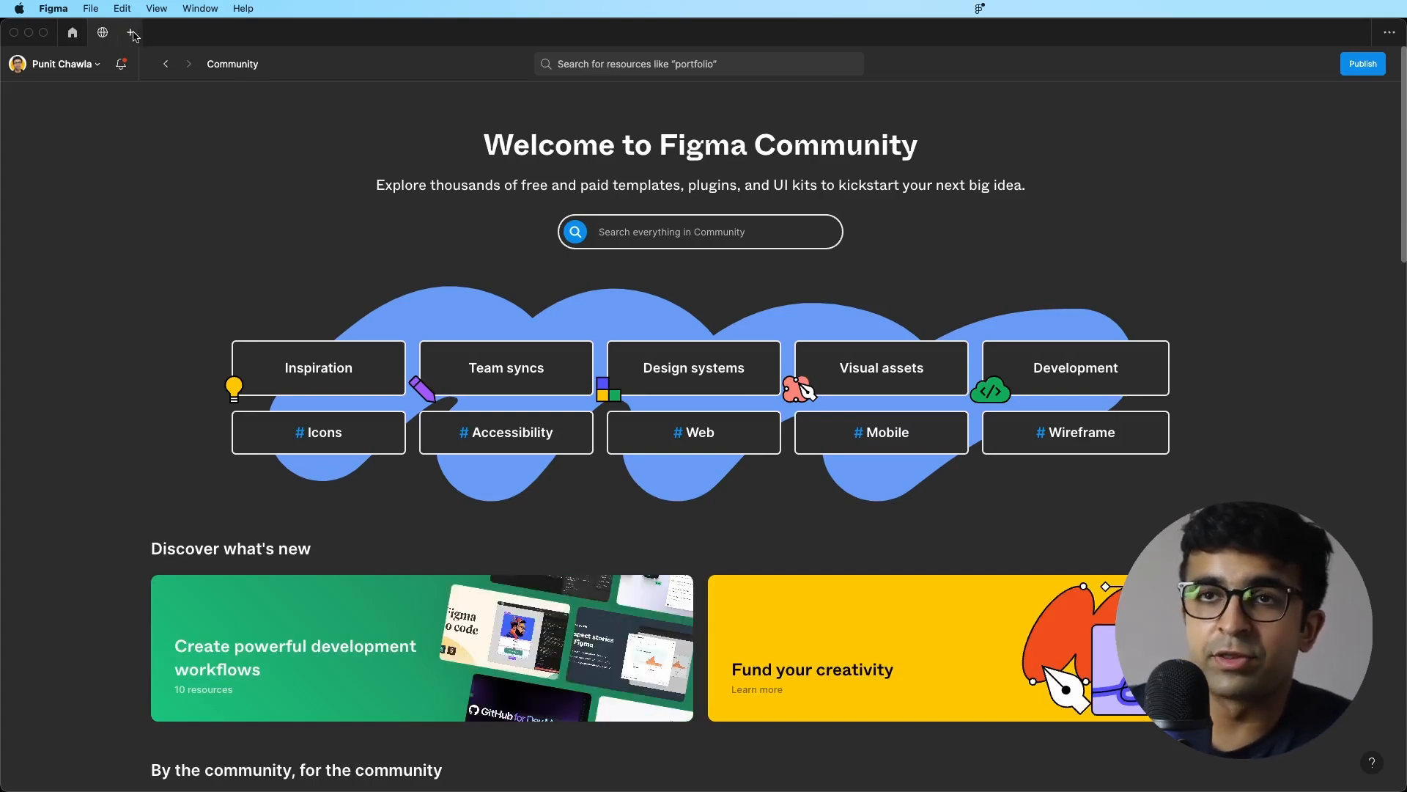
# - Create a new blank FigJam board from a fresh browser tab
pyautogui.click(132, 32)
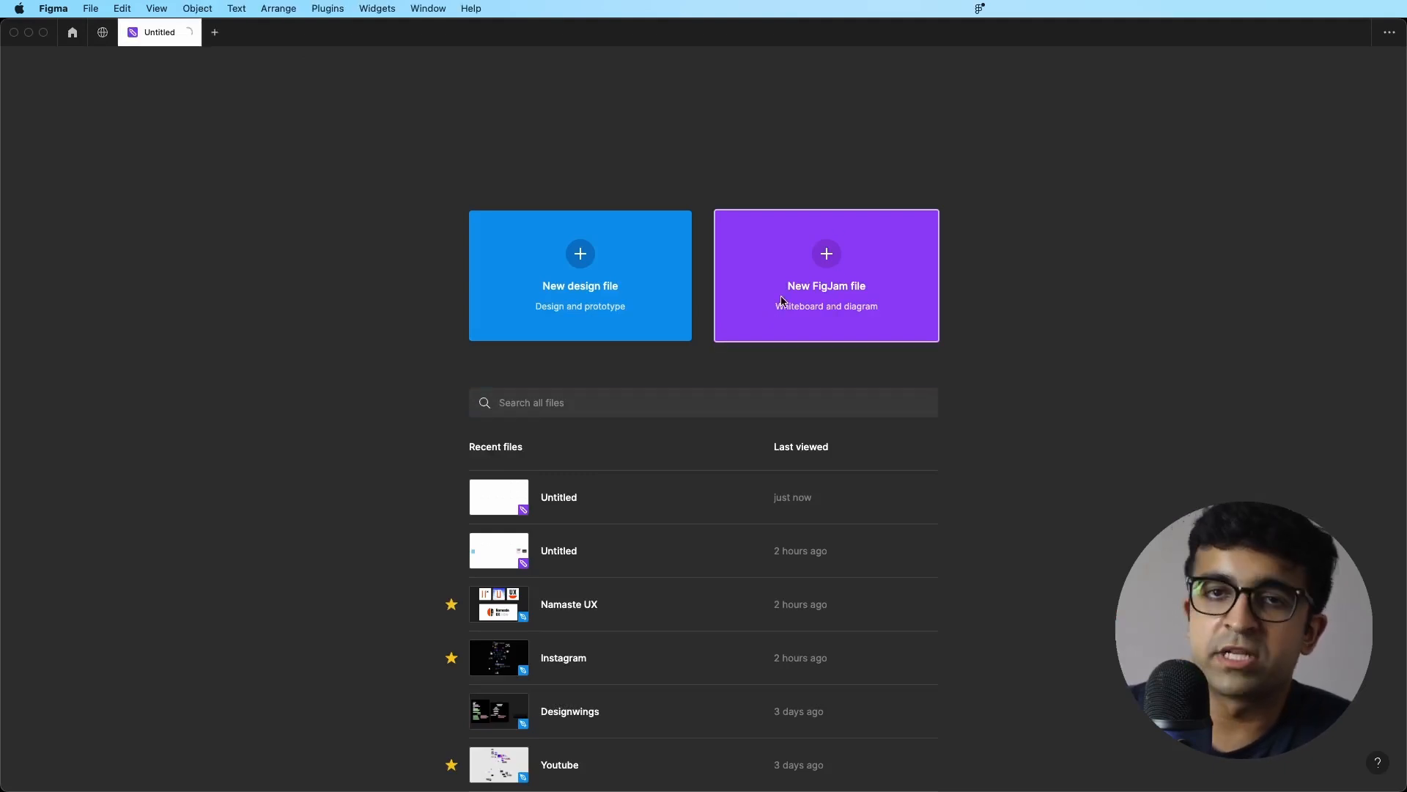
pyautogui.click(824, 275)
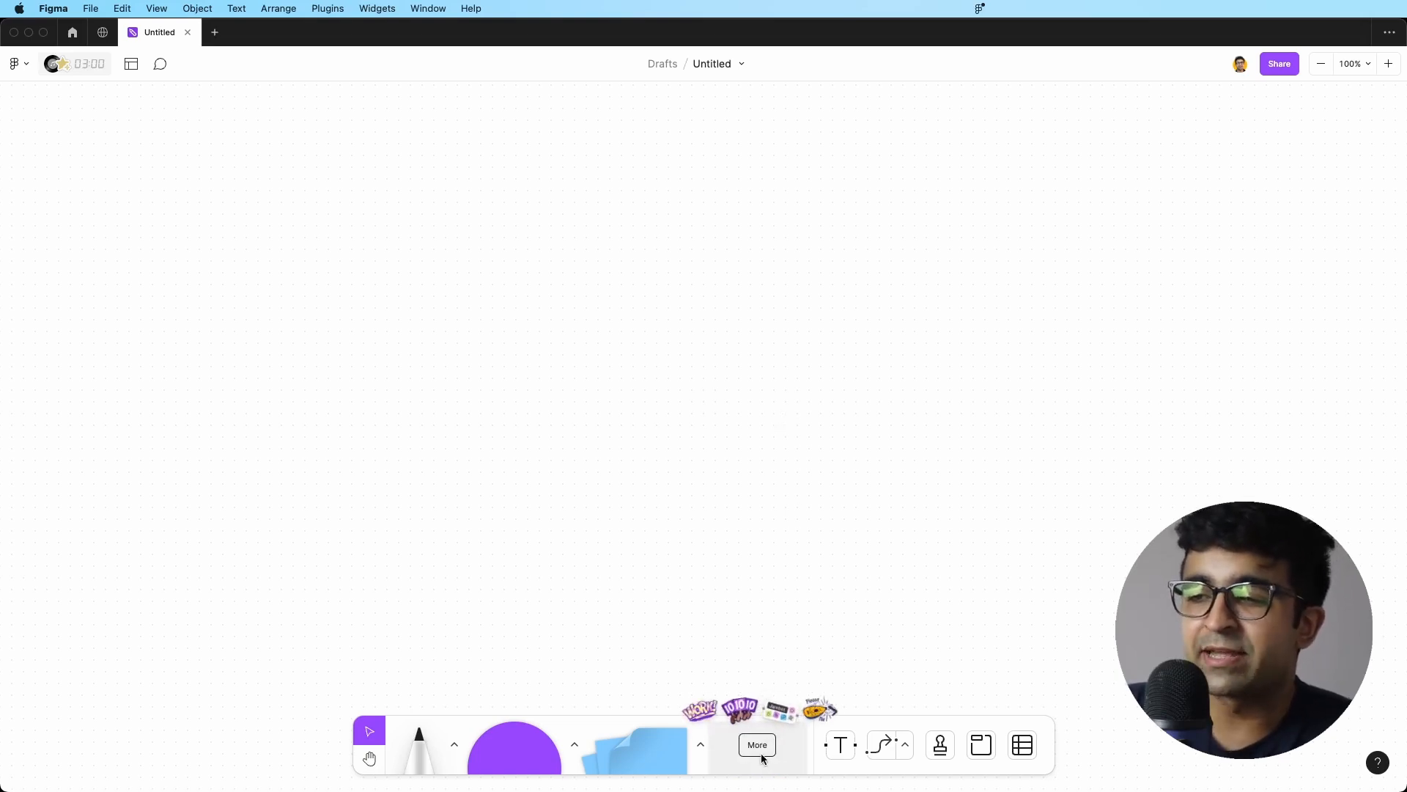
# - Search the widget library for 'ja' and place the Jambot widget on the board
pyautogui.click(757, 745)
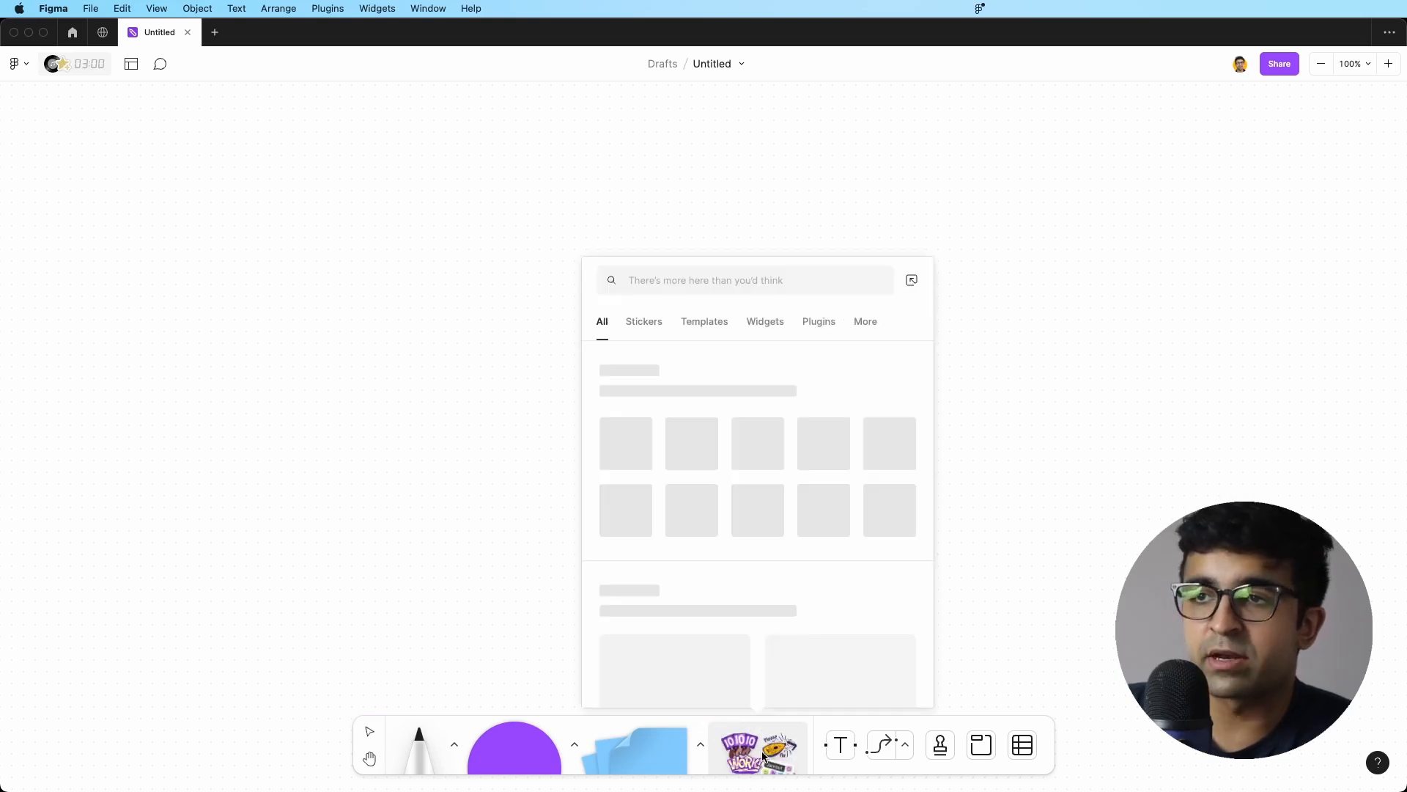
pyautogui.click(765, 321)
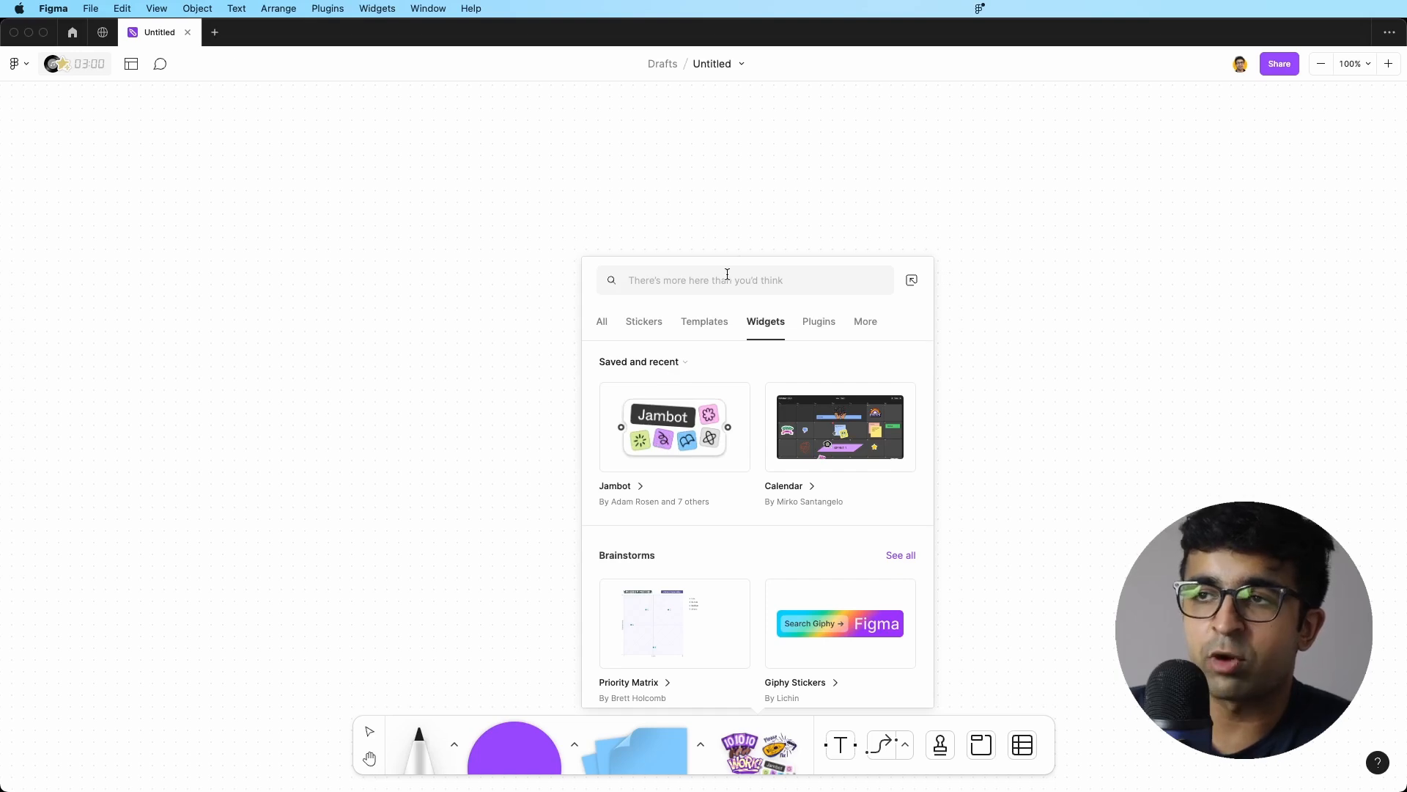
pyautogui.write('ja')
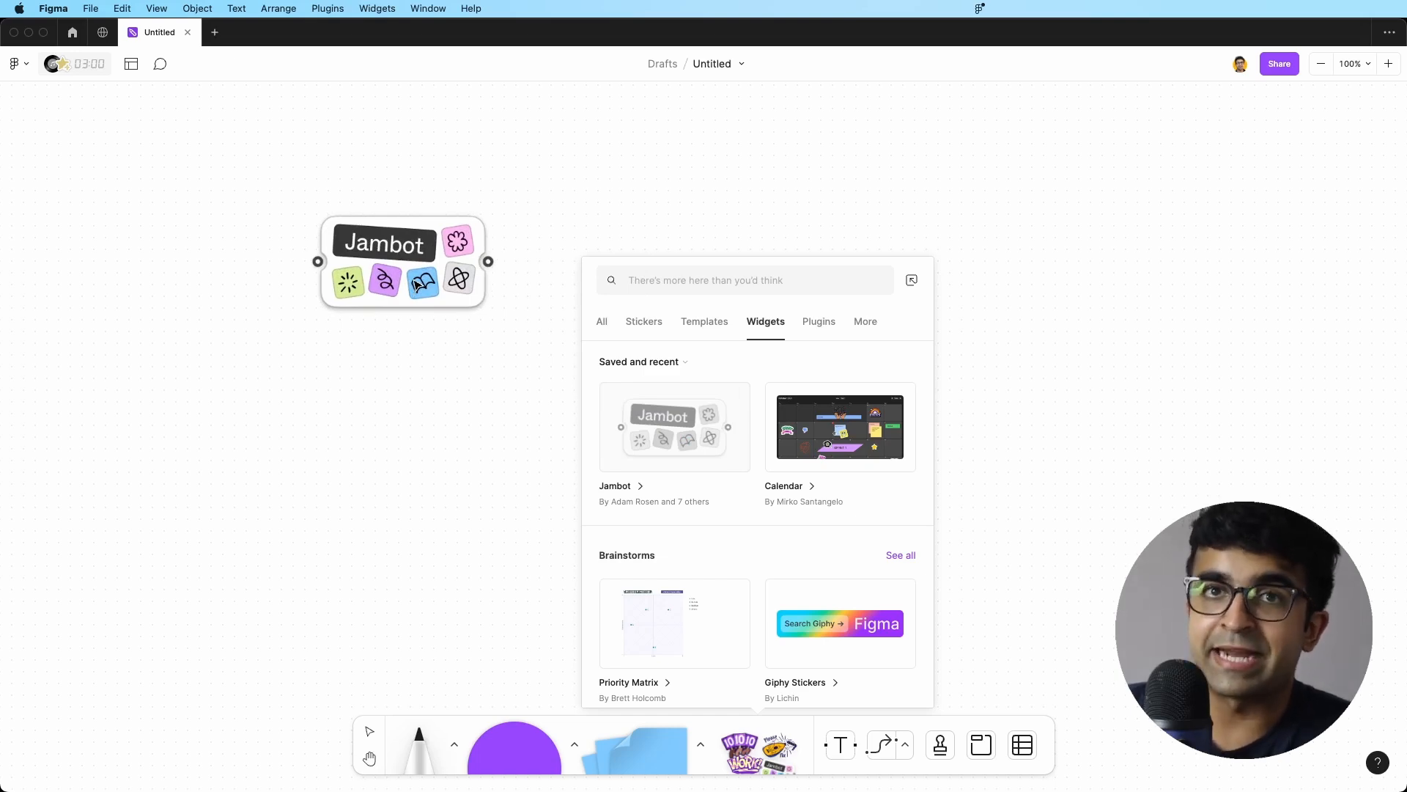
pyautogui.click(385, 243)
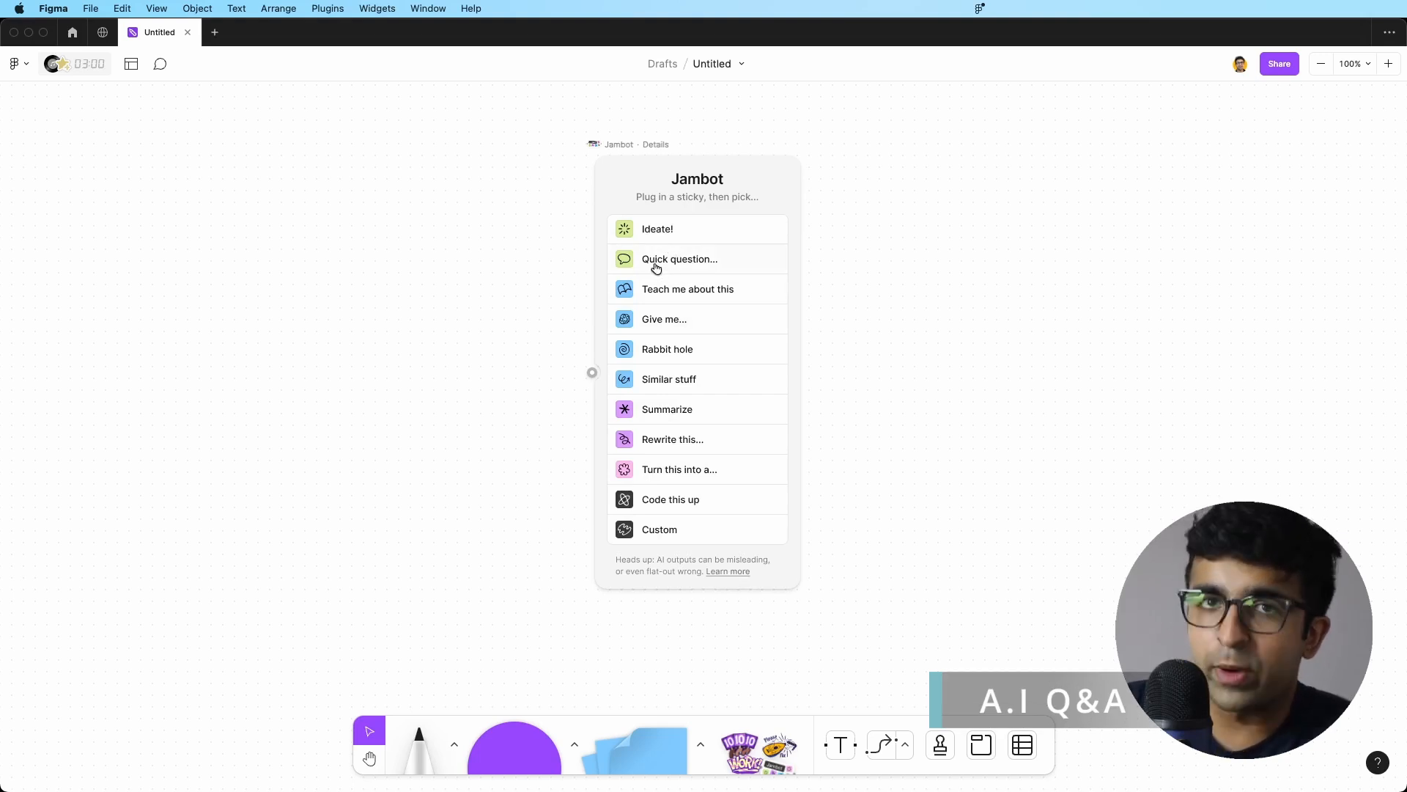
# - Connect a 'Top 10 restaurants in India' sticky to Jambot's Quick question 'Name them'
pyautogui.click(679, 259)
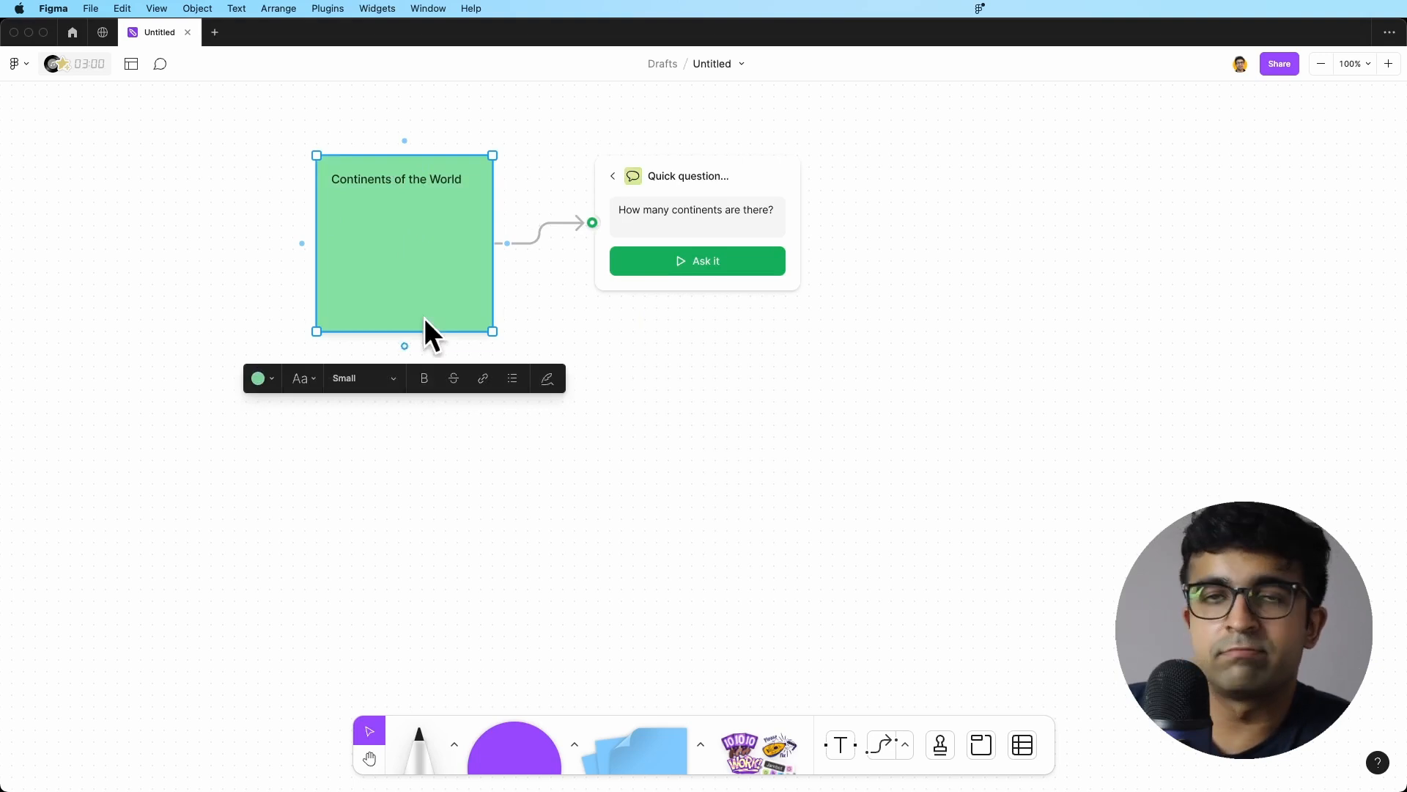
pyautogui.moveTo(400, 263)
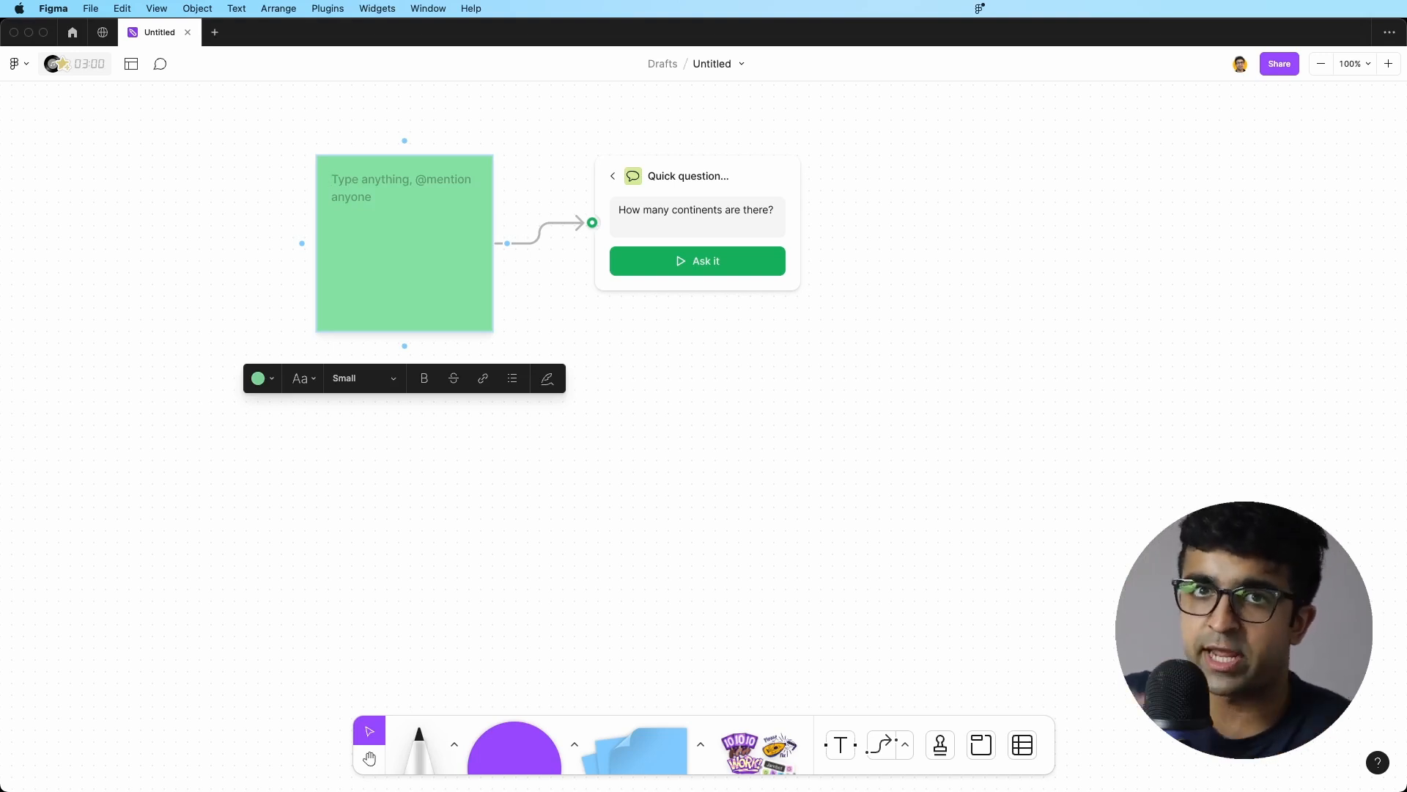
pyautogui.write('Top 10 restaurants')
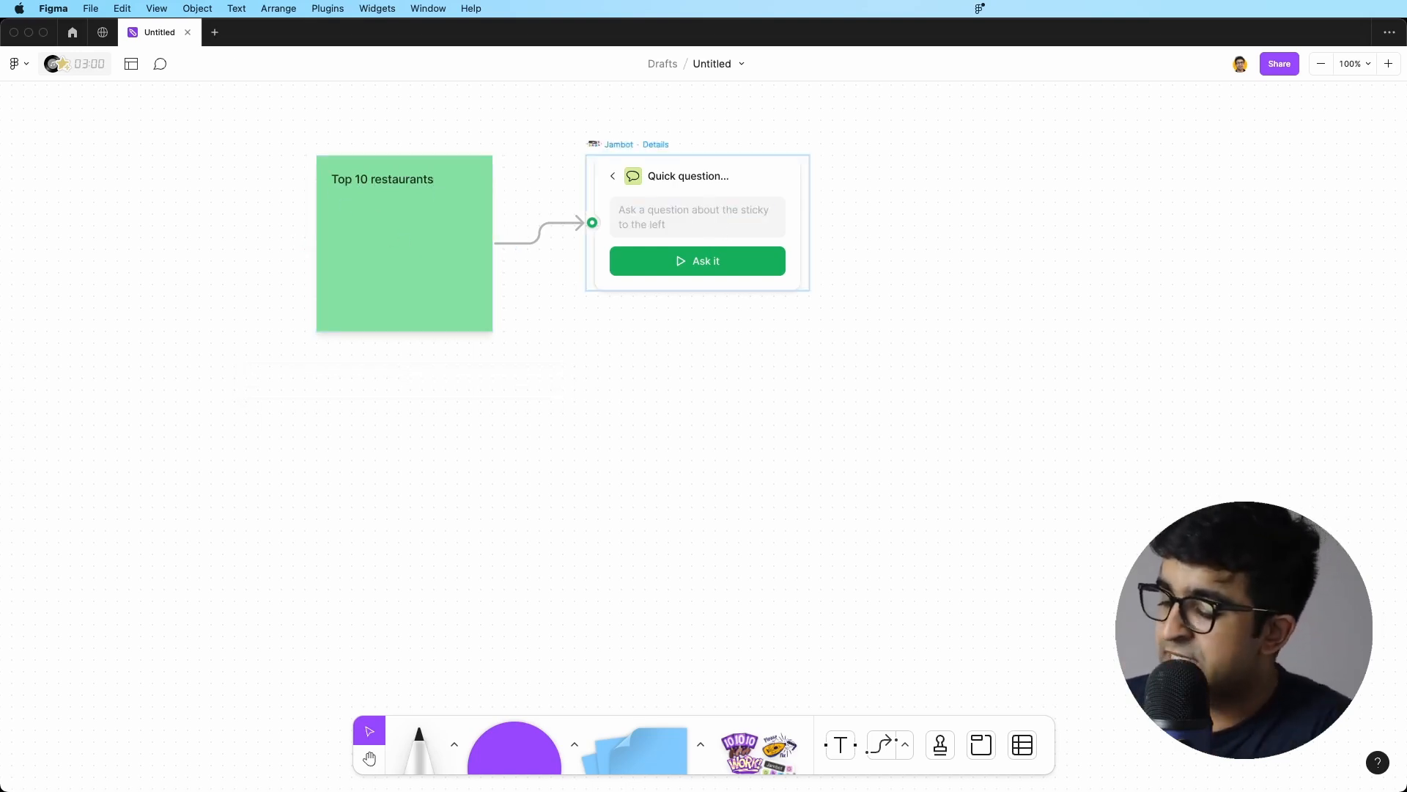
pyautogui.write('Name them')
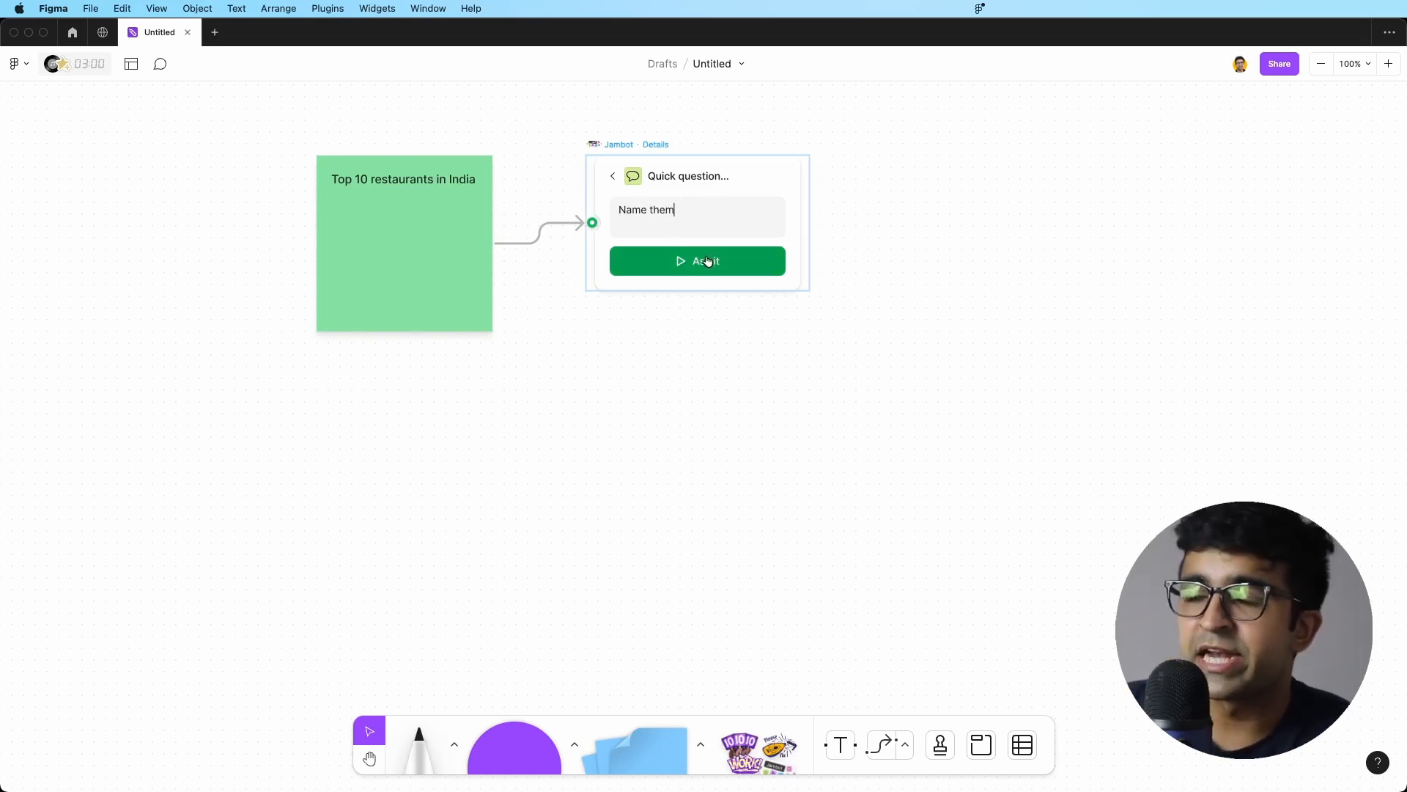
# - Ask Jambot, summarize its restaurant answer as bullet points, and chain a Rewrite this step
pyautogui.click(698, 260)
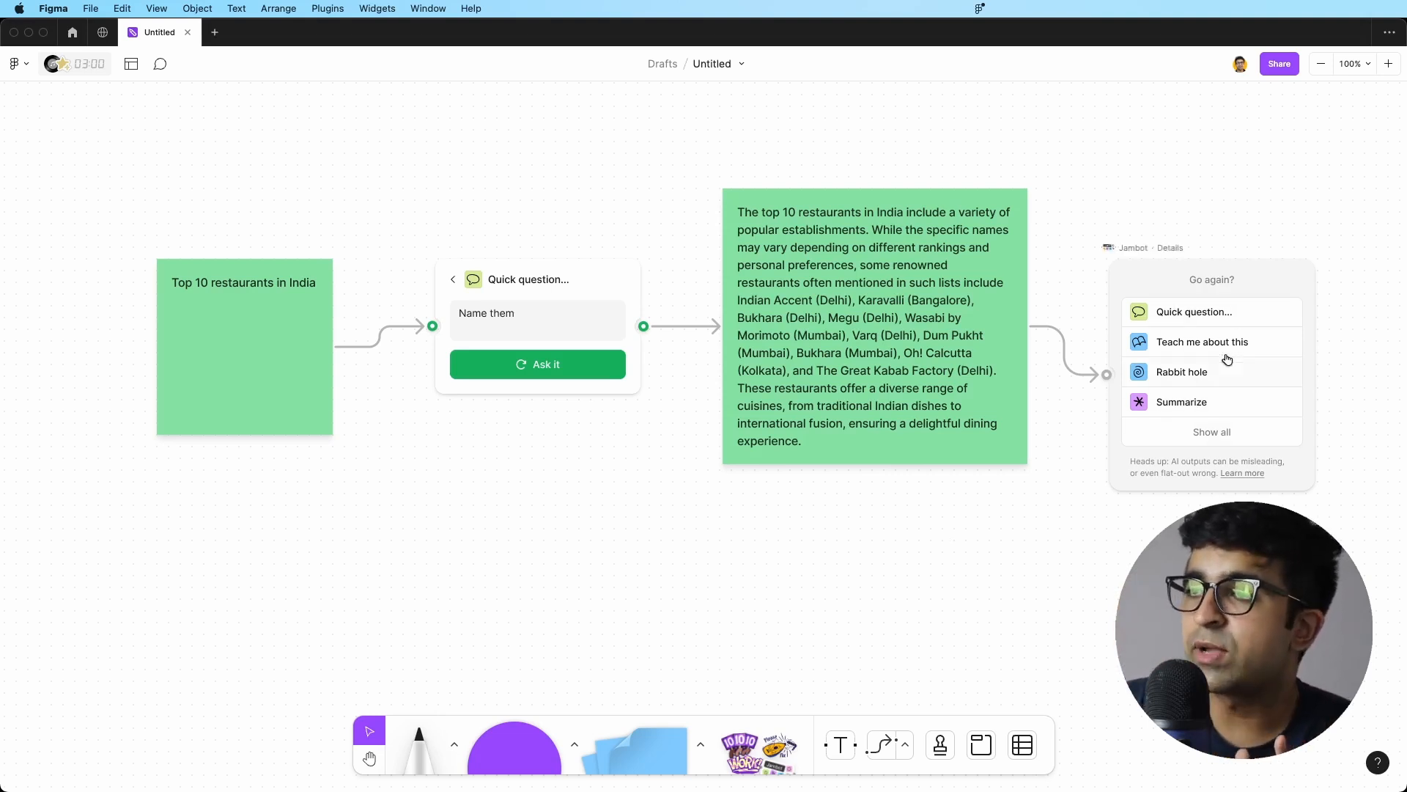
pyautogui.moveTo(1191, 409)
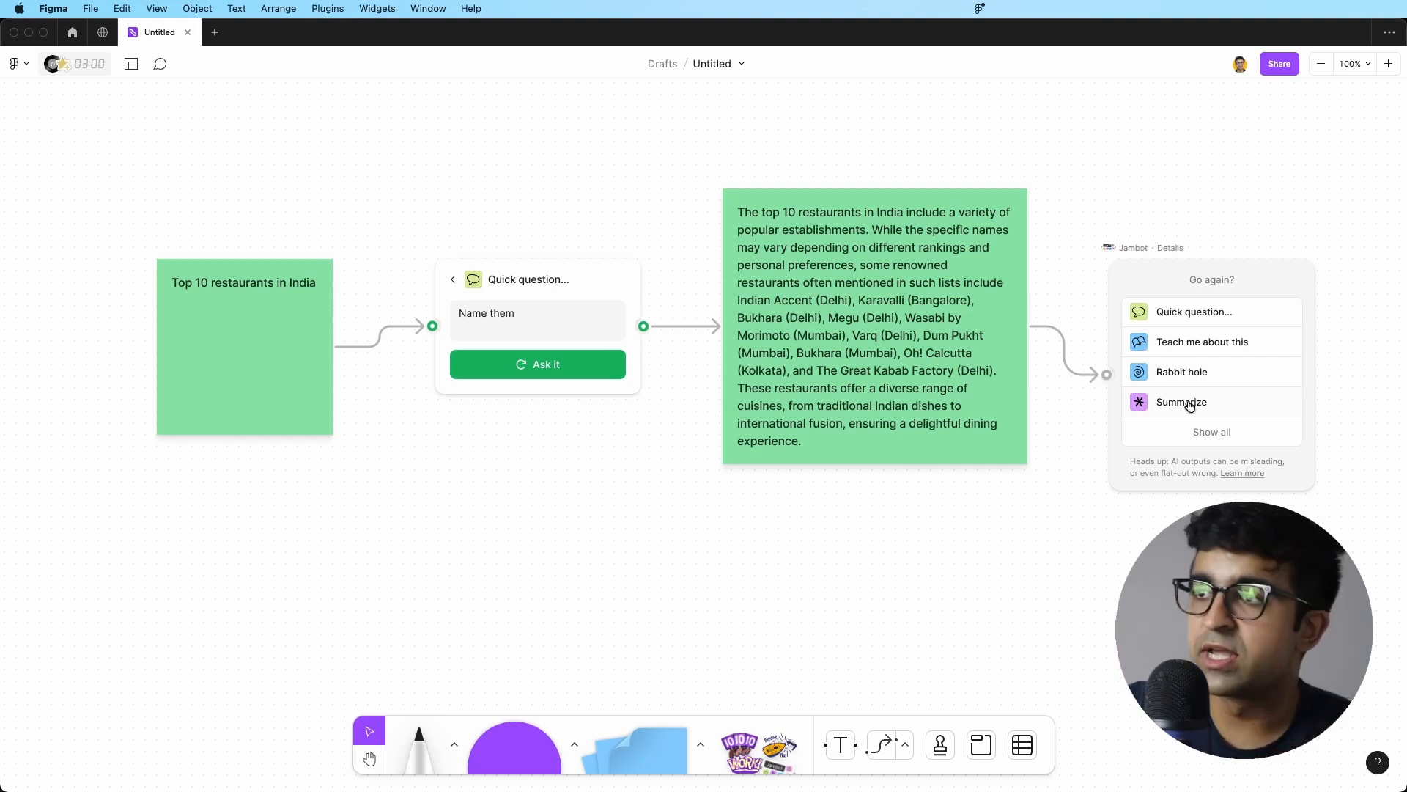
pyautogui.click(1181, 401)
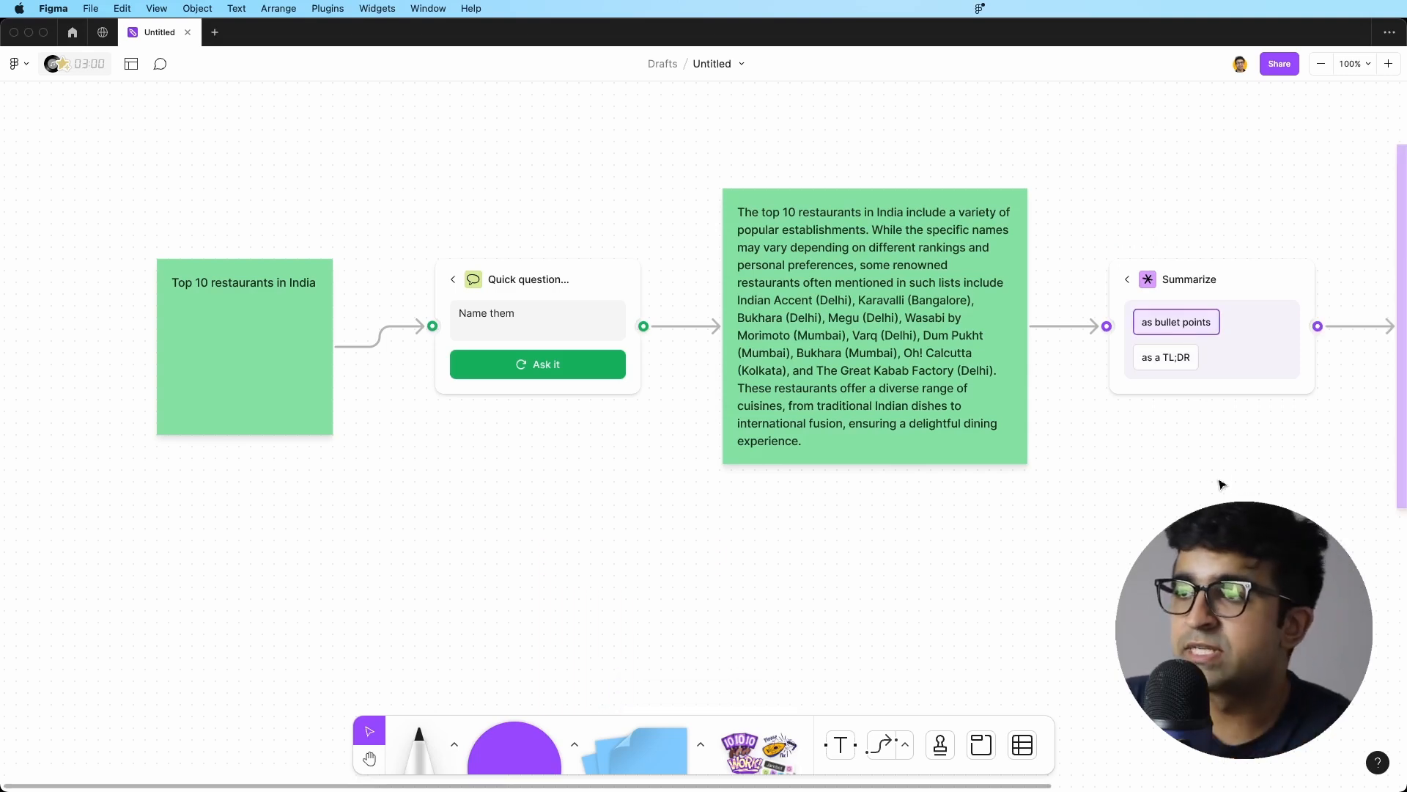
pyautogui.click(1176, 321)
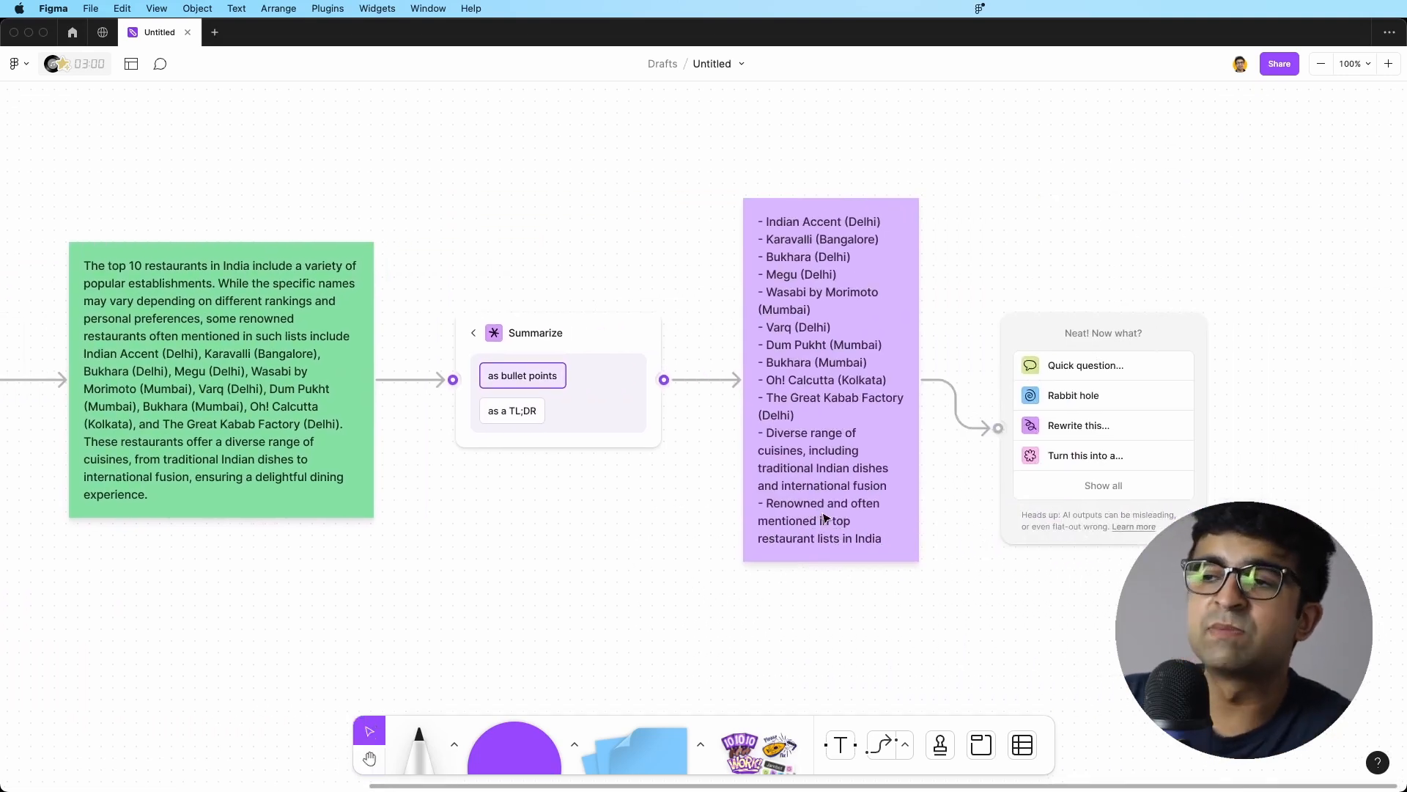
pyautogui.click(1077, 424)
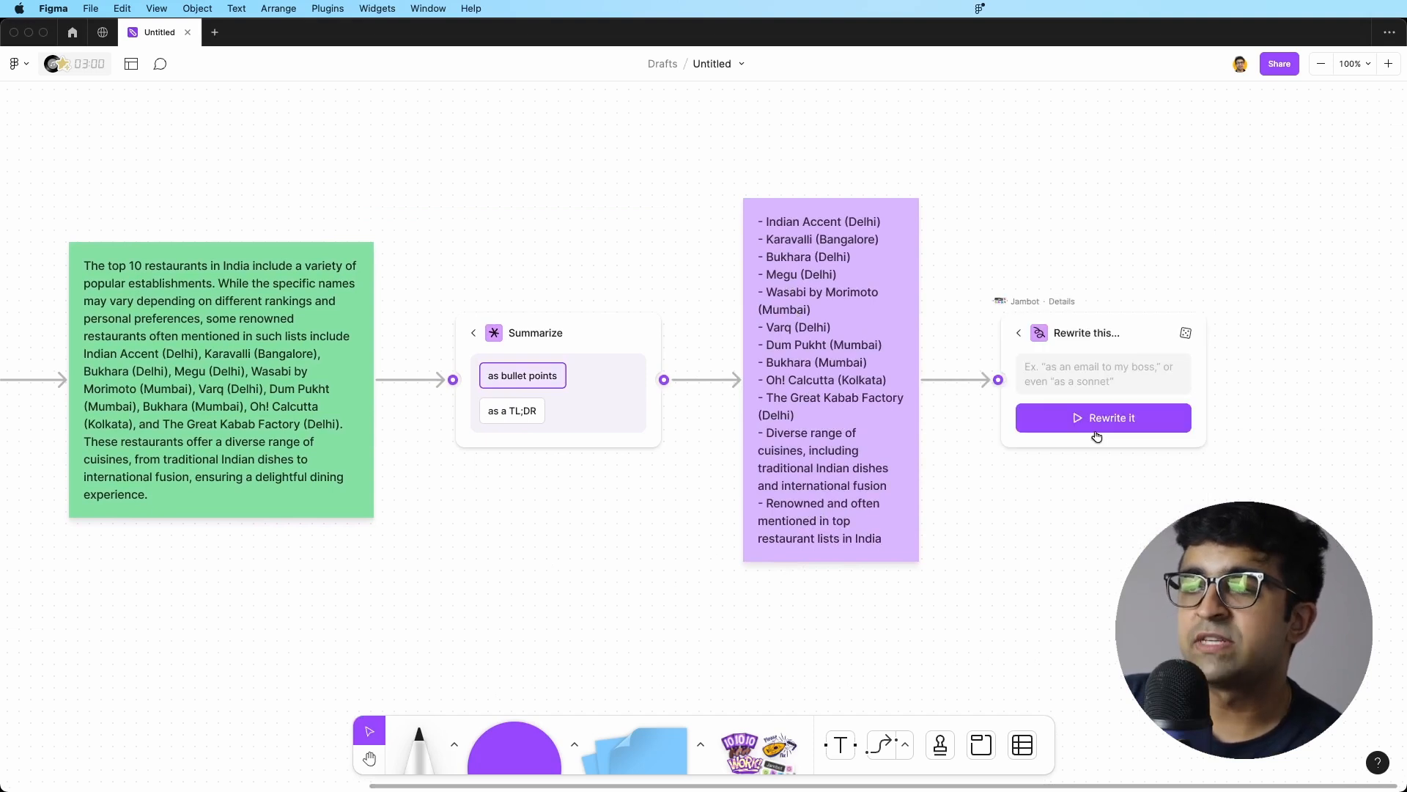
# - Rewrite the bullet list with 'Write an email to my clients', then insert a new Jambot widget
pyautogui.click(1102, 373)
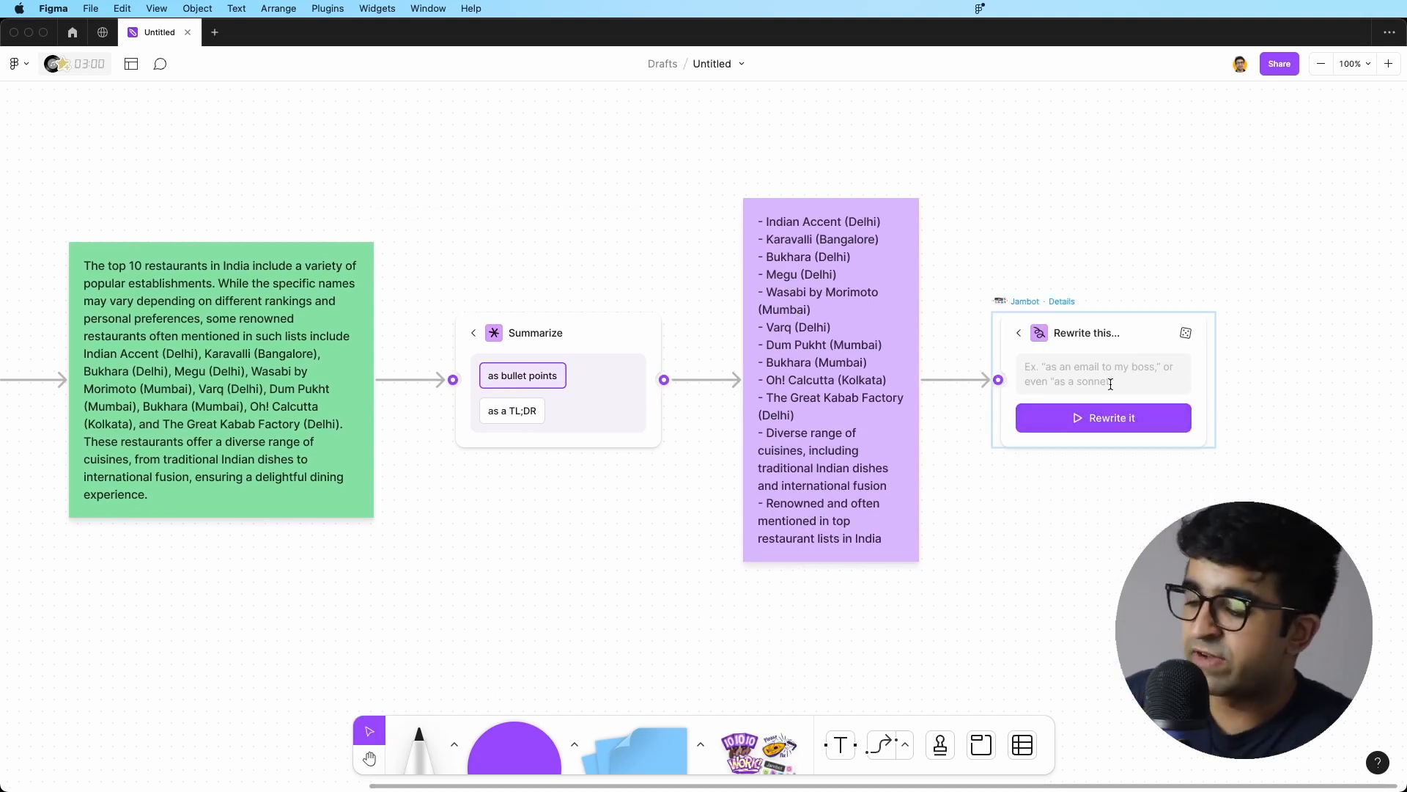
pyautogui.write('Write an email to')
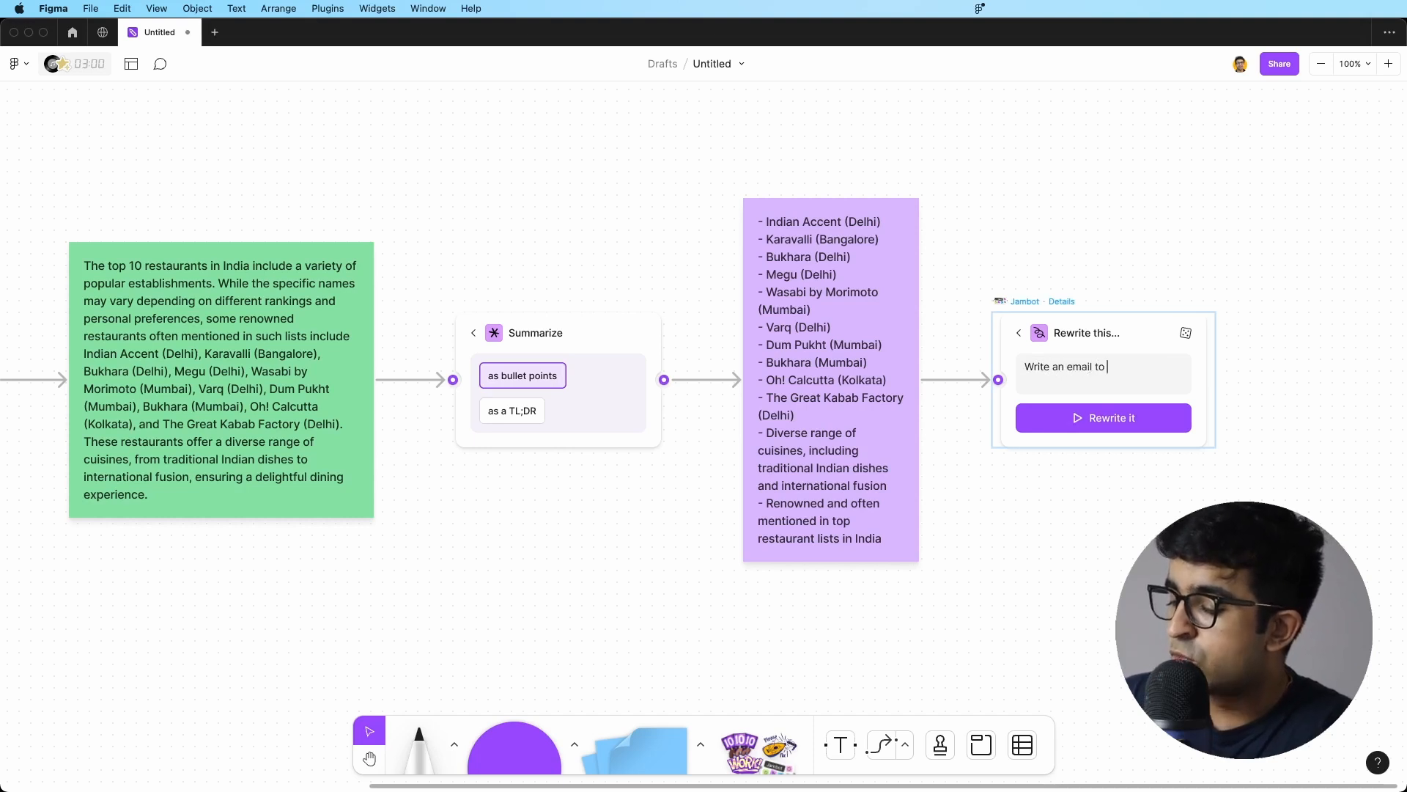
pyautogui.write('my clients')
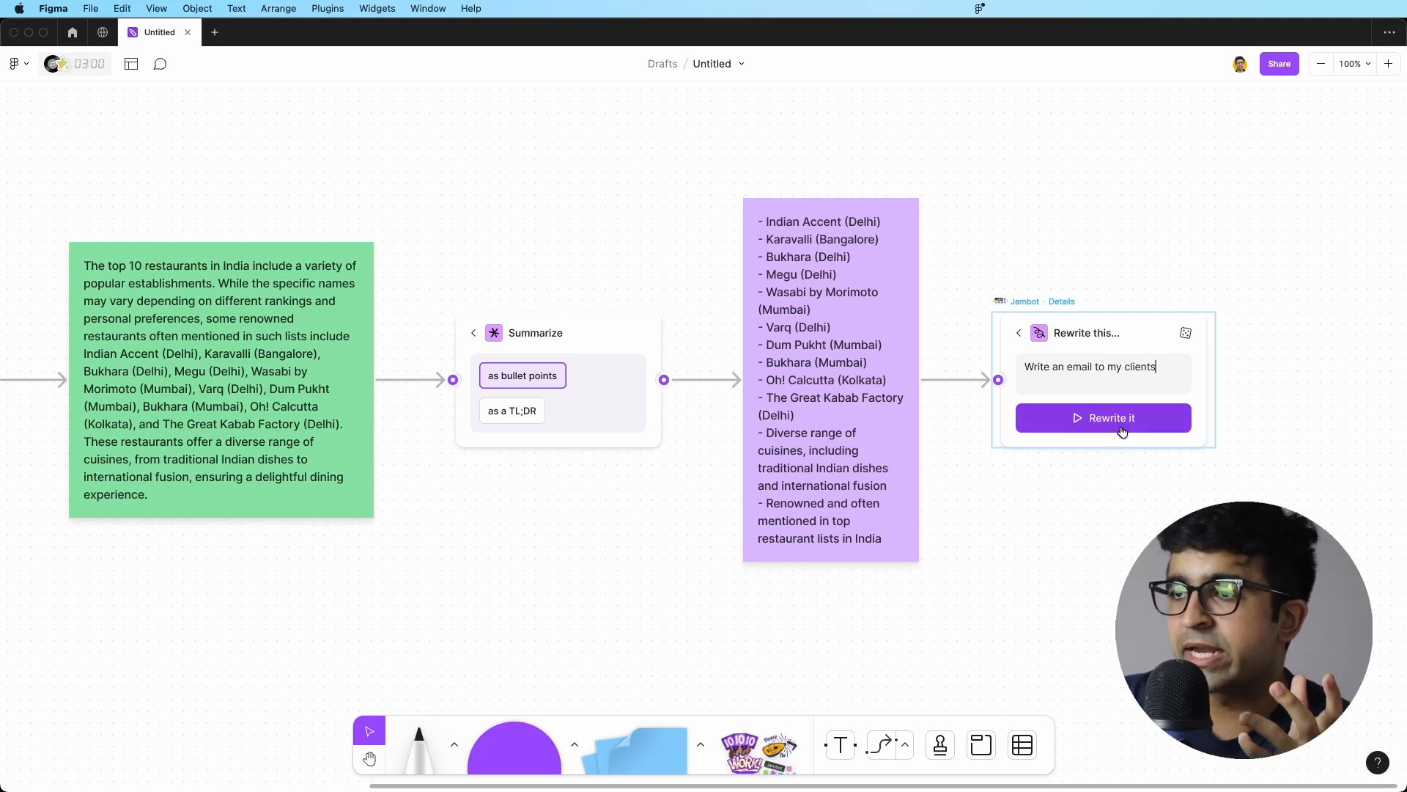
pyautogui.click(1103, 417)
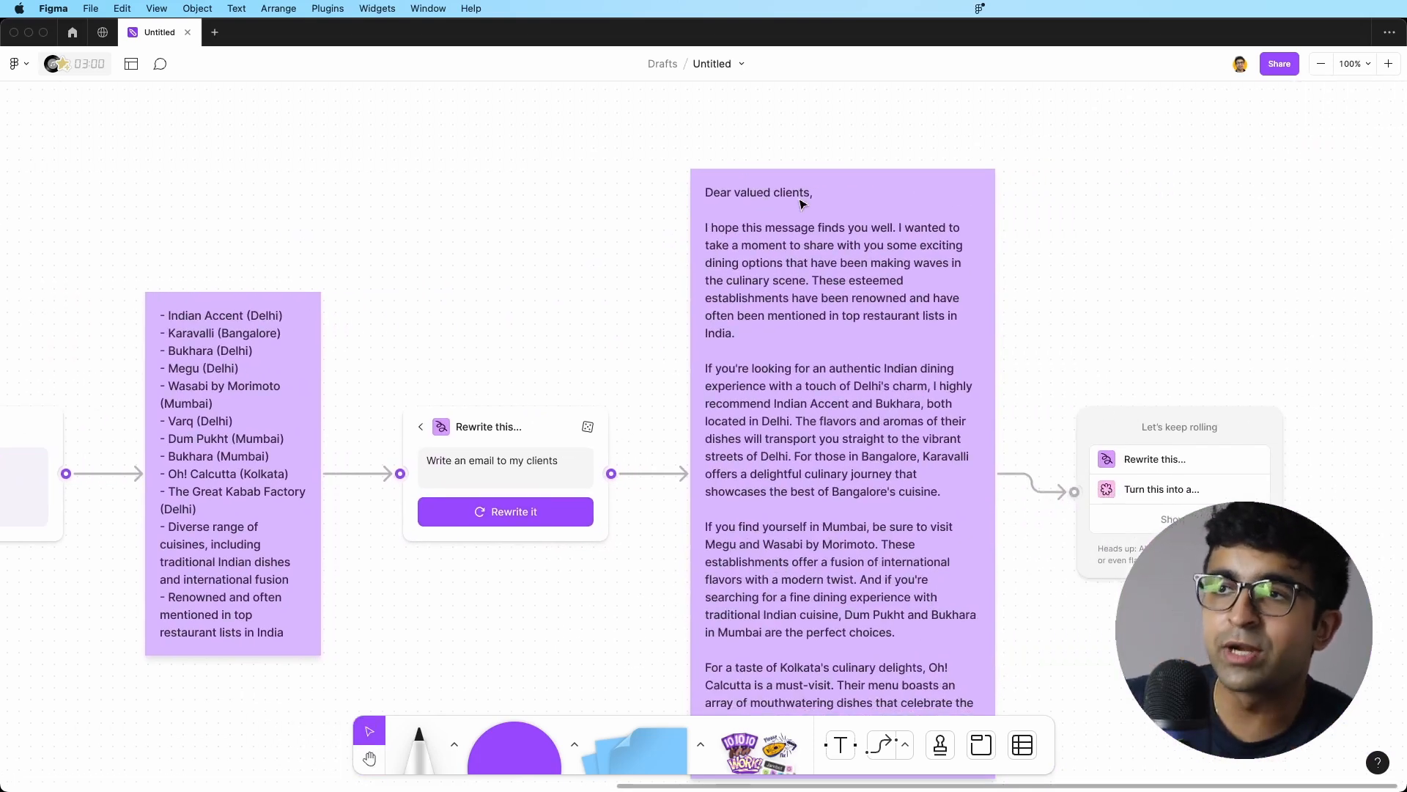
pyautogui.moveTo(764, 249)
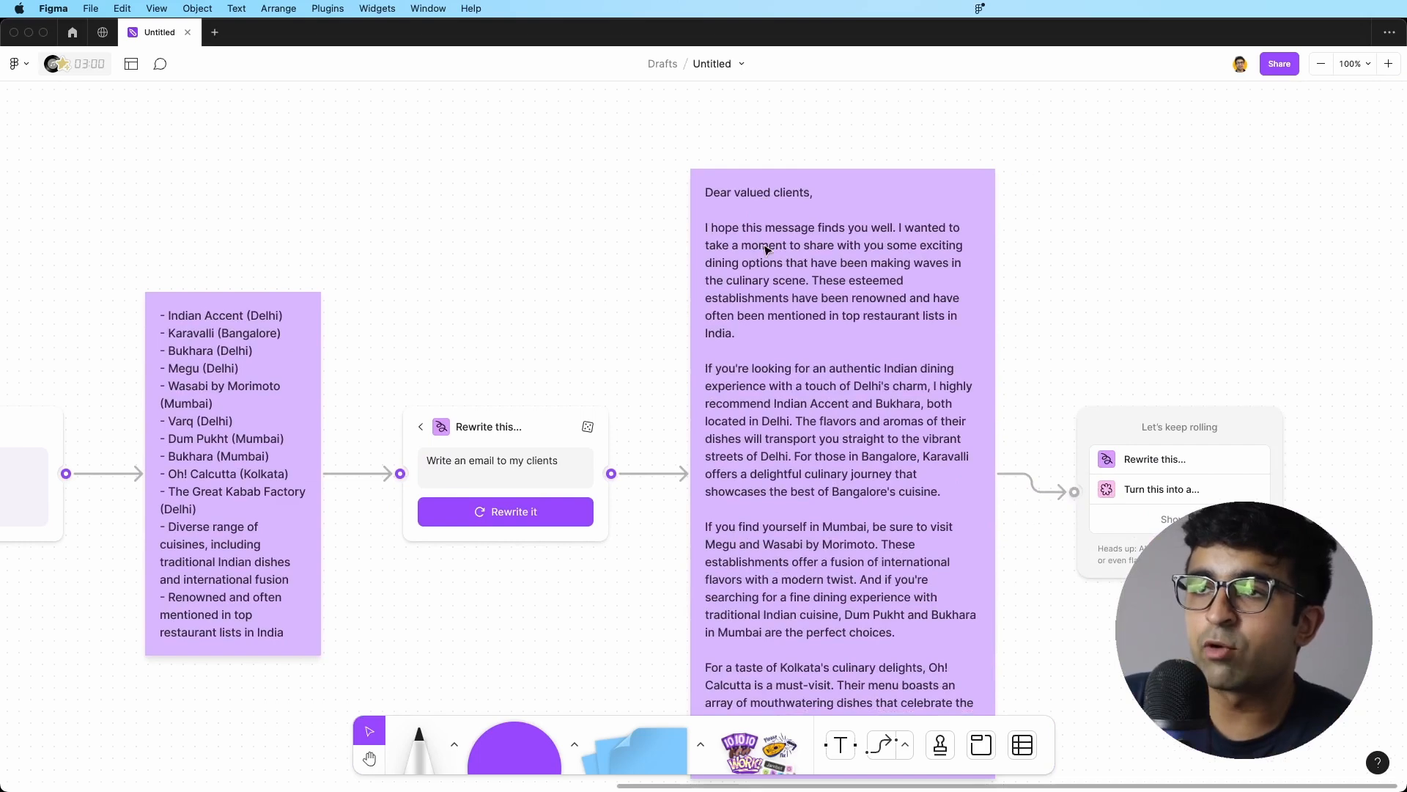
pyautogui.moveTo(754, 275)
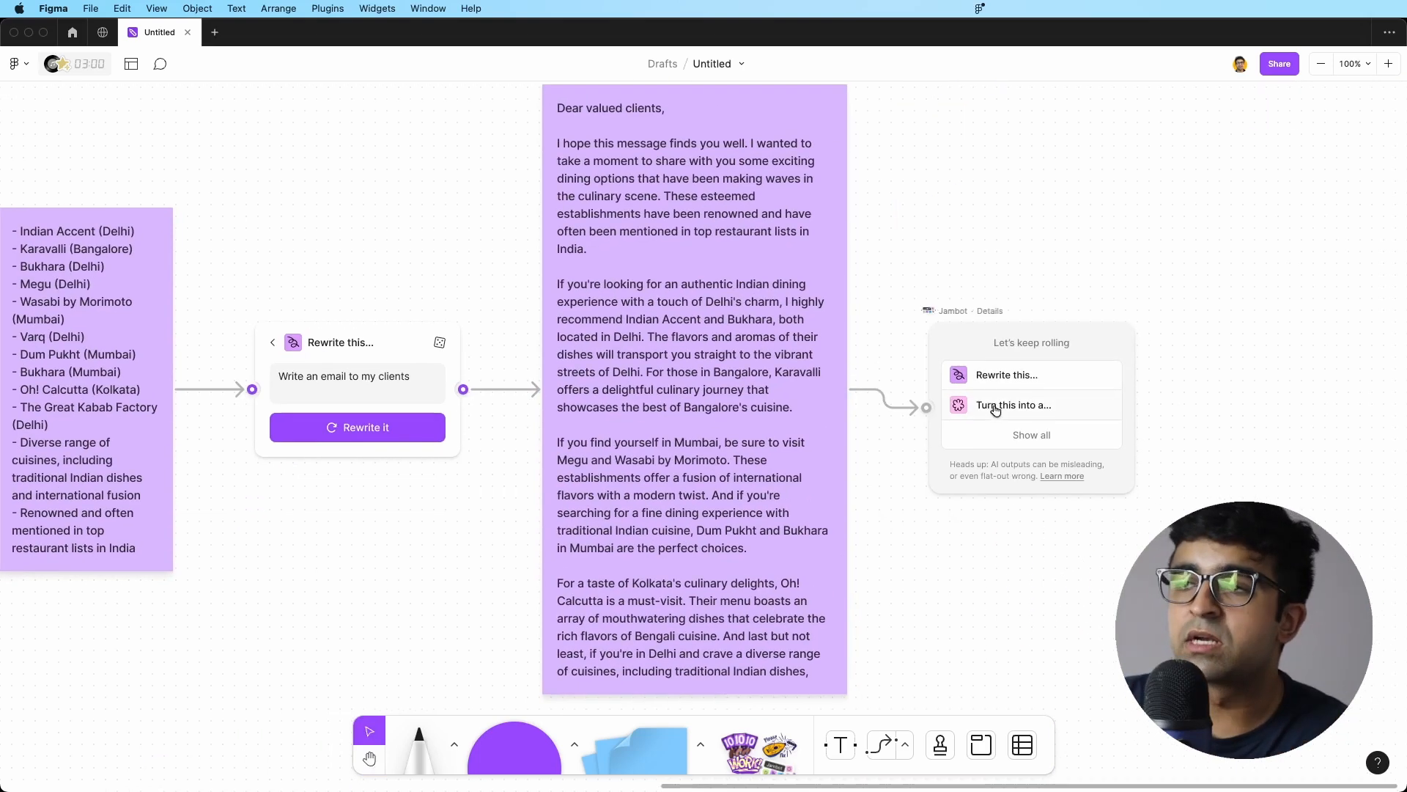
pyautogui.click(1013, 405)
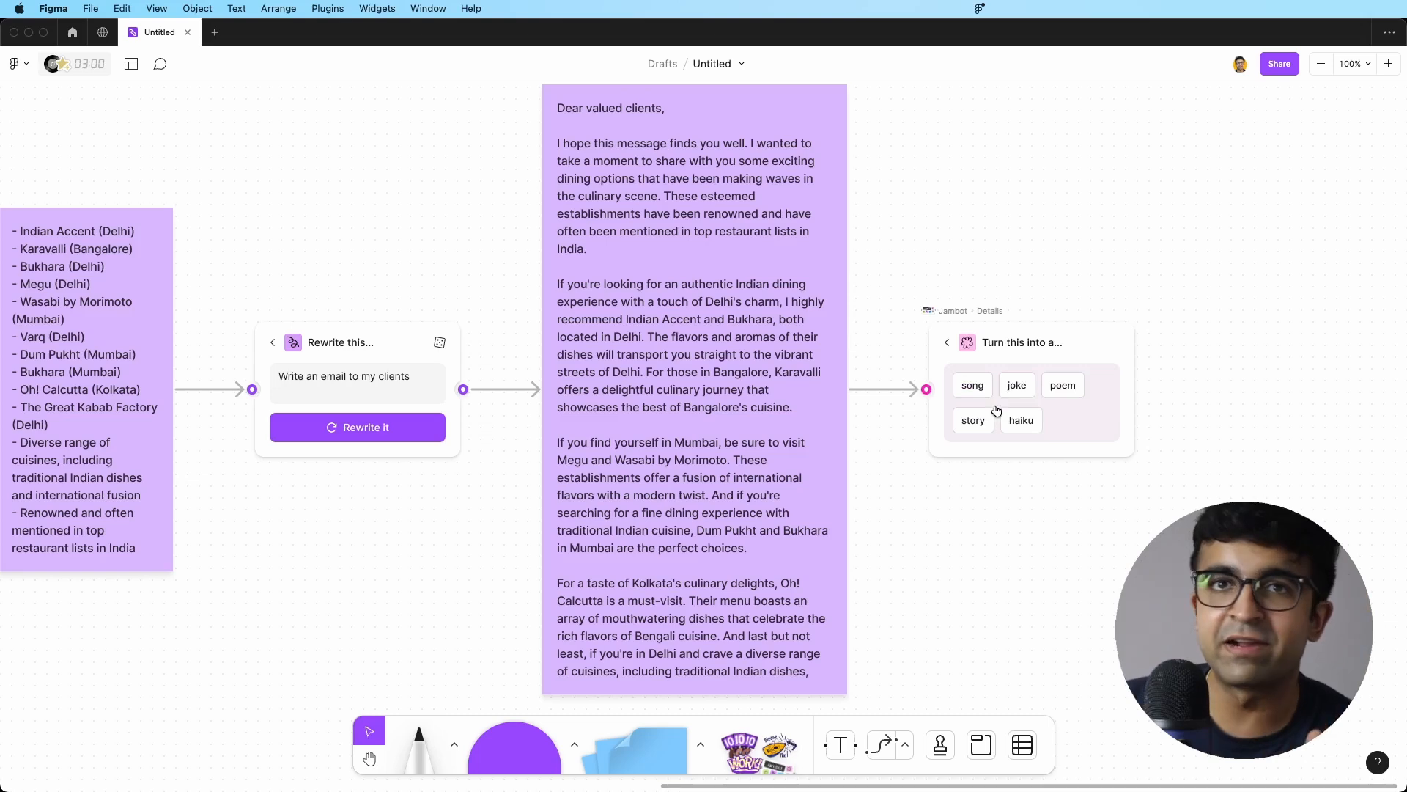
pyautogui.click(1016, 385)
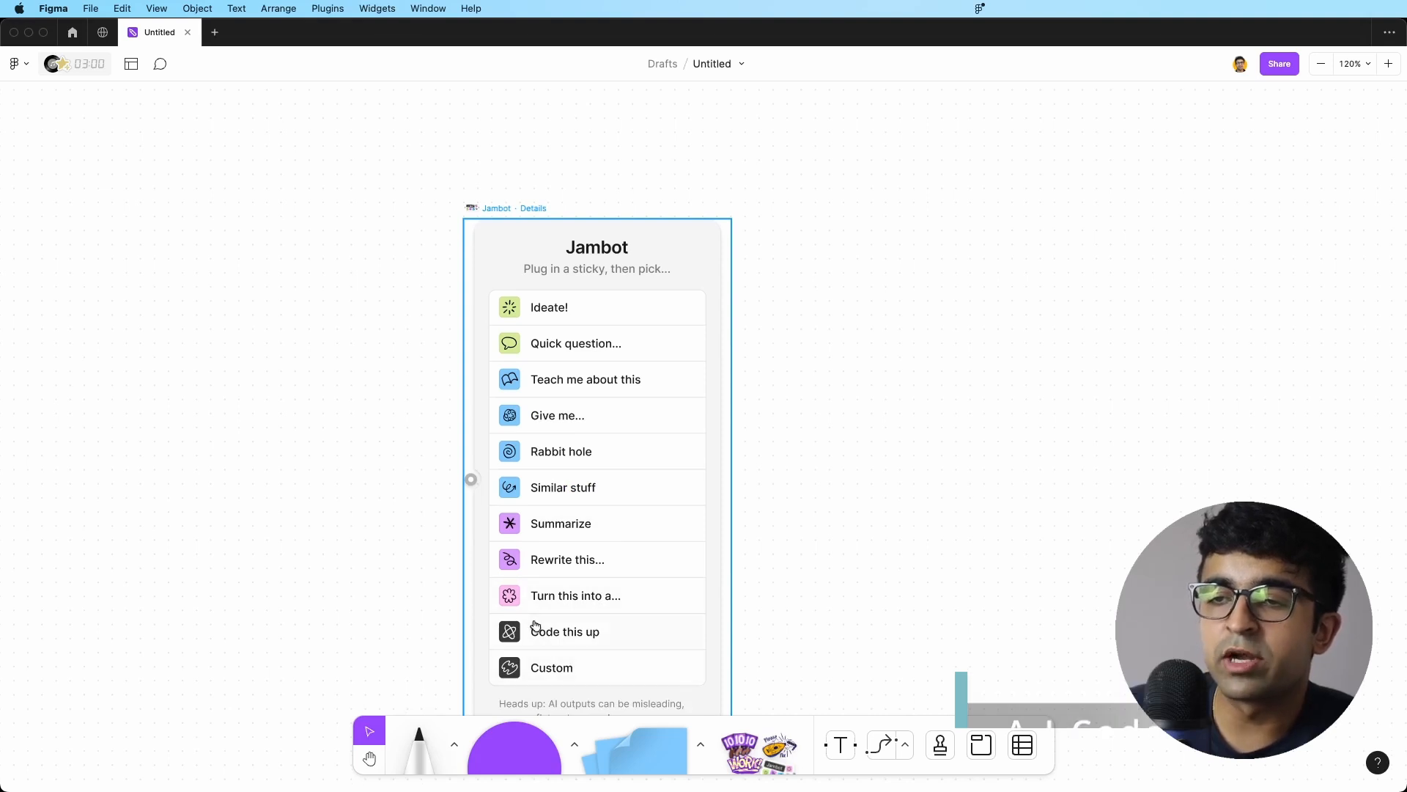
# - Choose Code this up and edit the sticky to describe a button that grows on hover
pyautogui.click(564, 632)
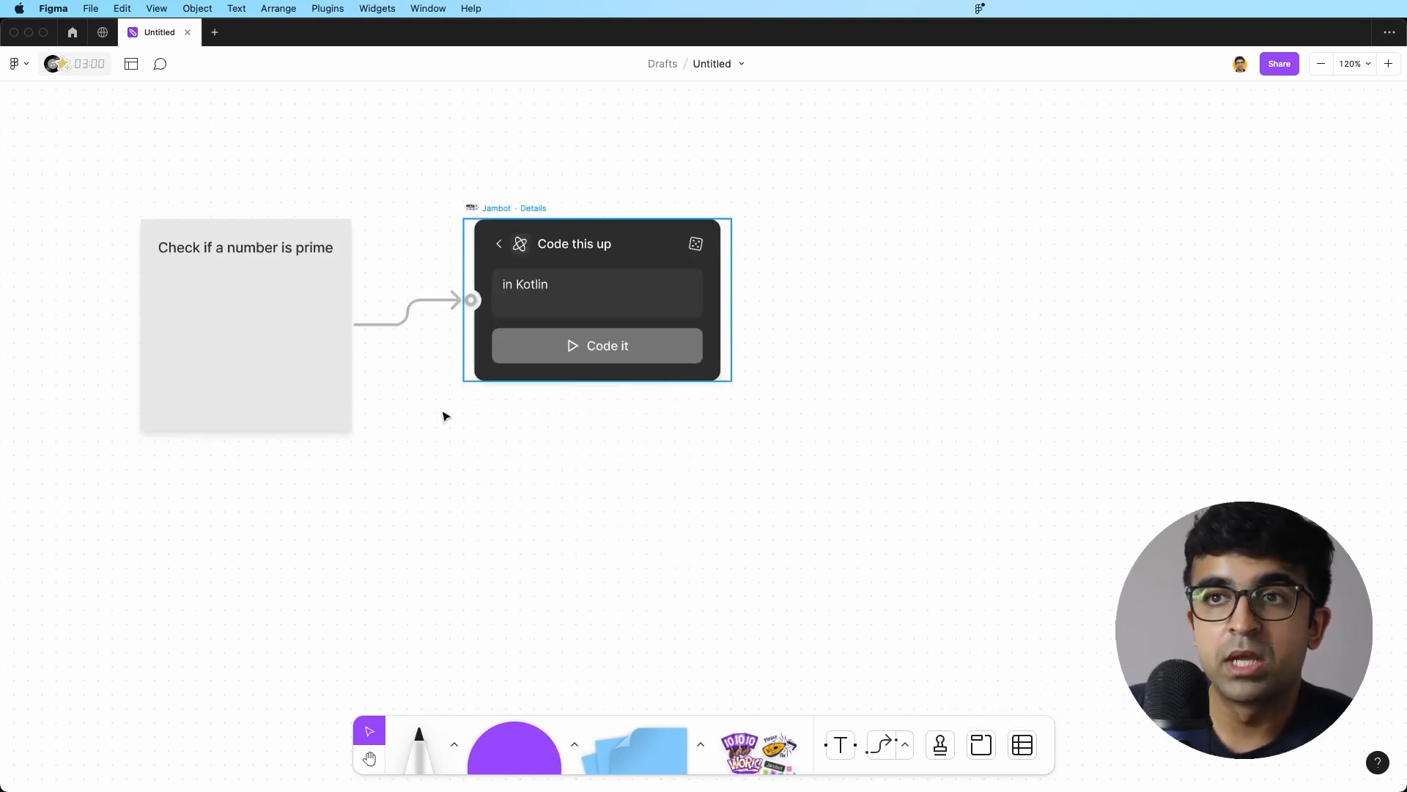
pyautogui.doubleClick(245, 248)
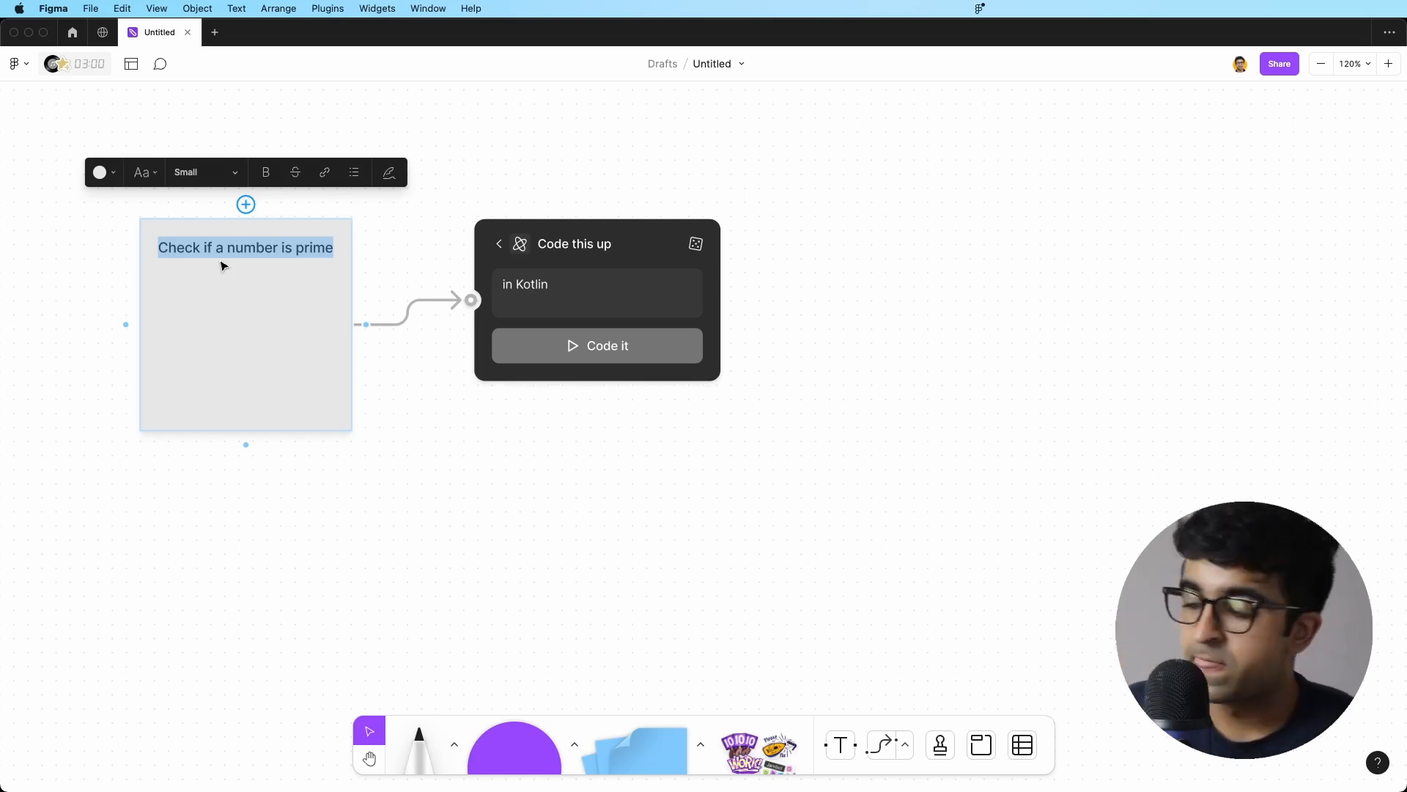
pyautogui.write('A button whic')
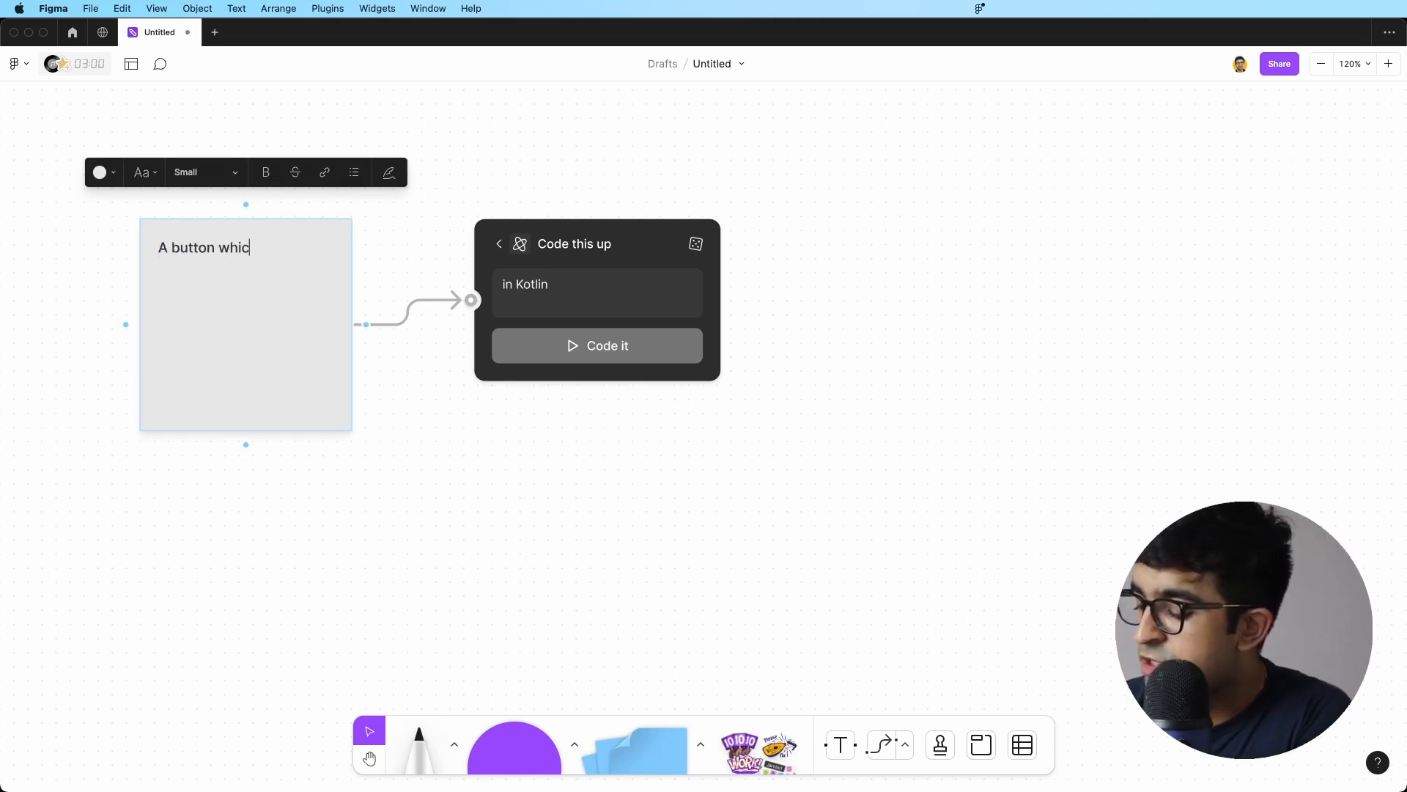
pyautogui.write('h grows on')
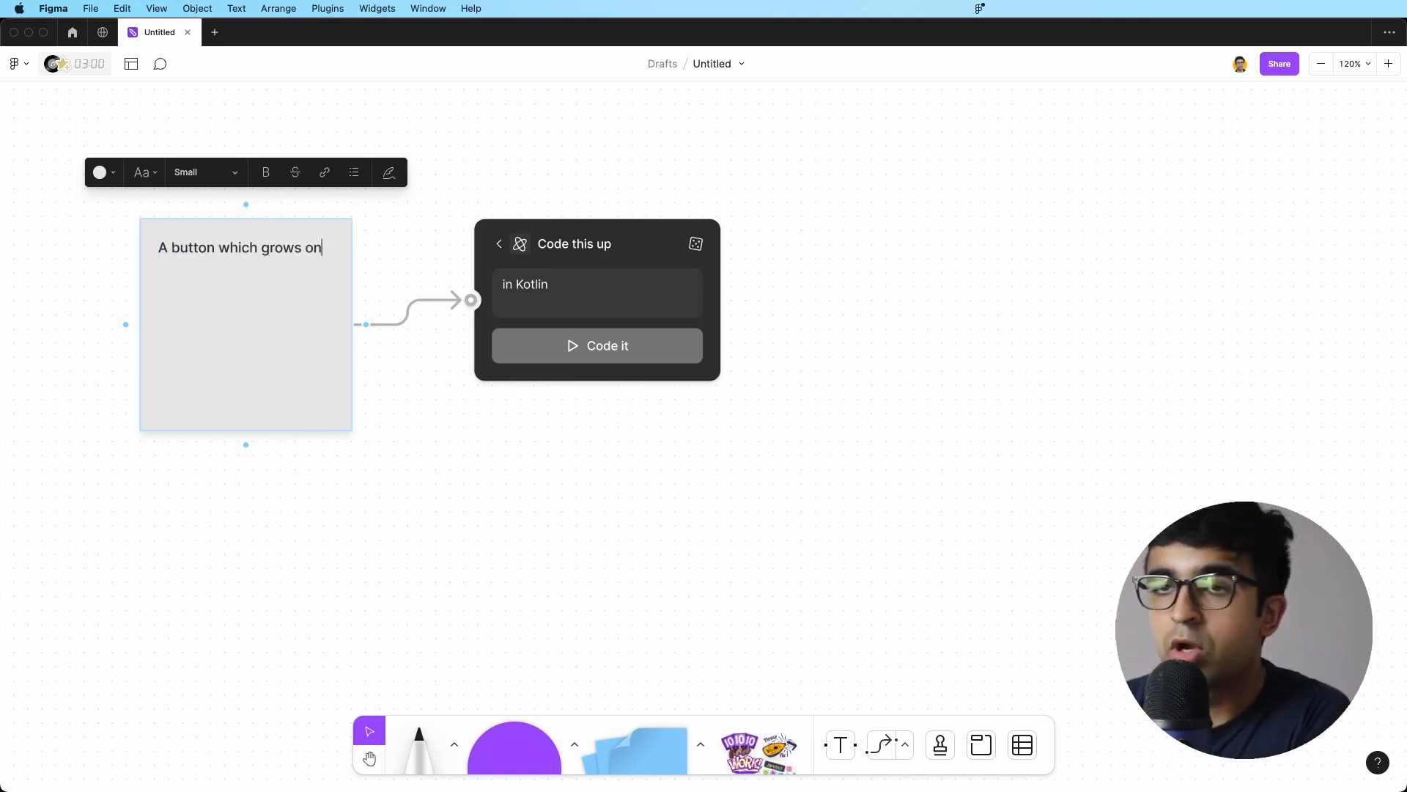
pyautogui.write('hover')
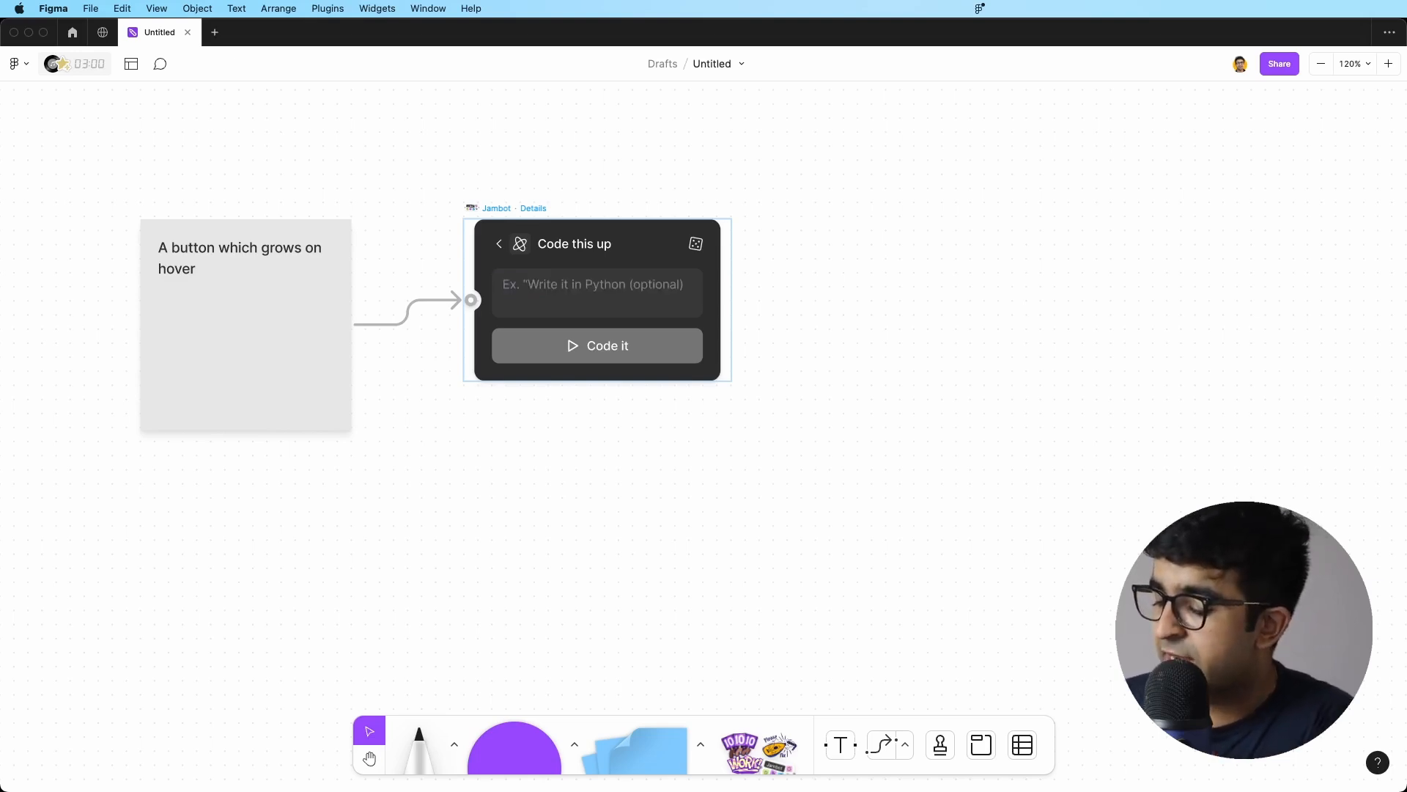
# - Ask Jambot to code the button idea 'in HTML & C'
pyautogui.write('in HTML')
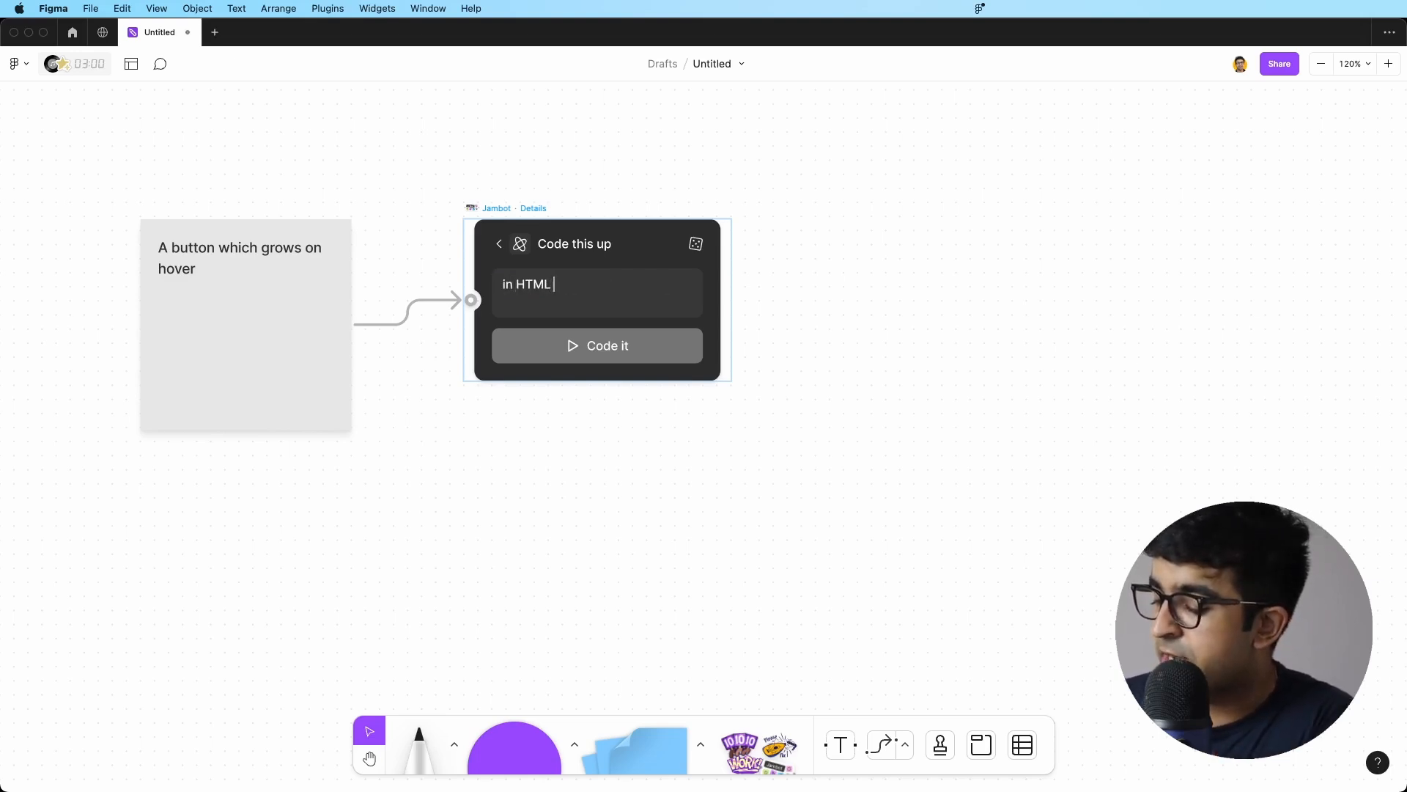
pyautogui.write('& C')
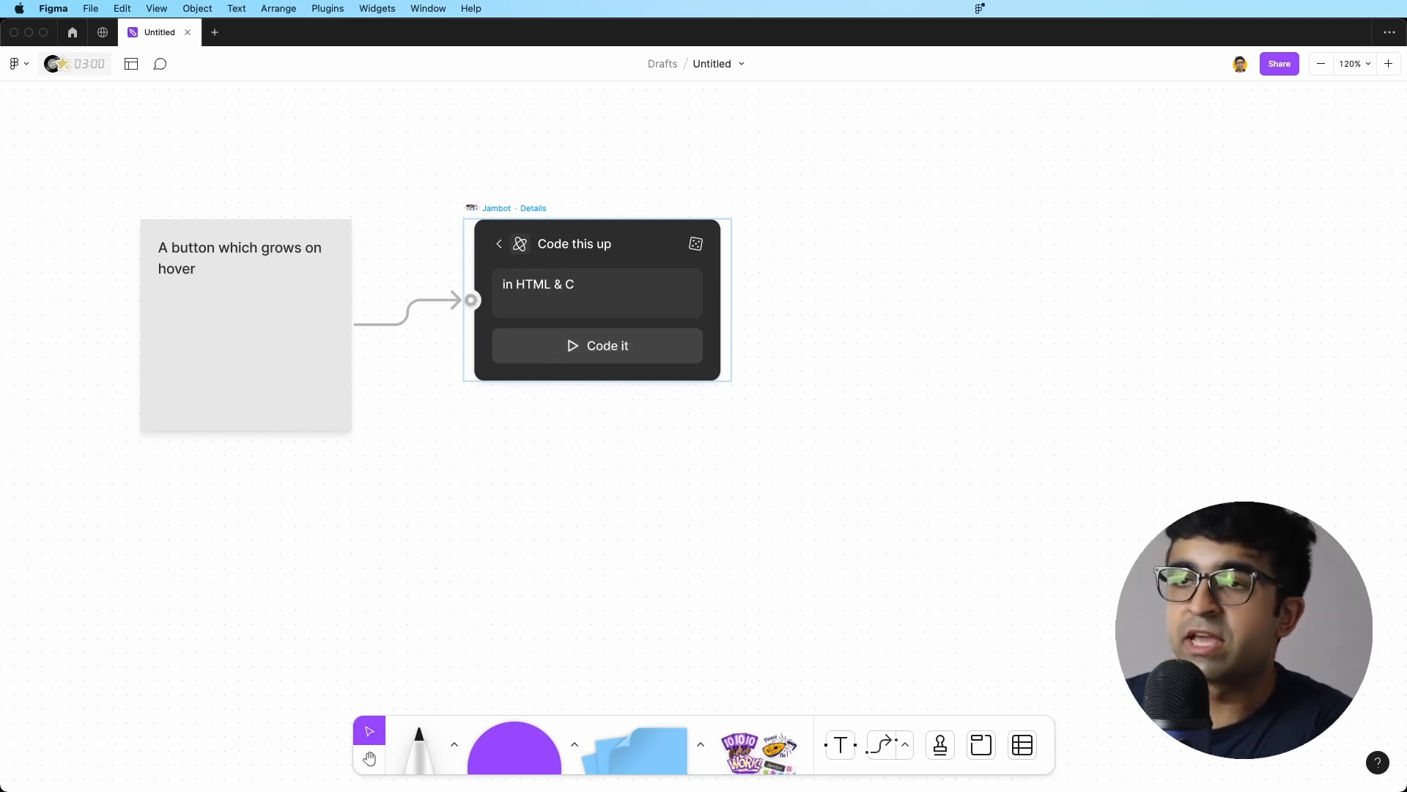
pyautogui.click(597, 346)
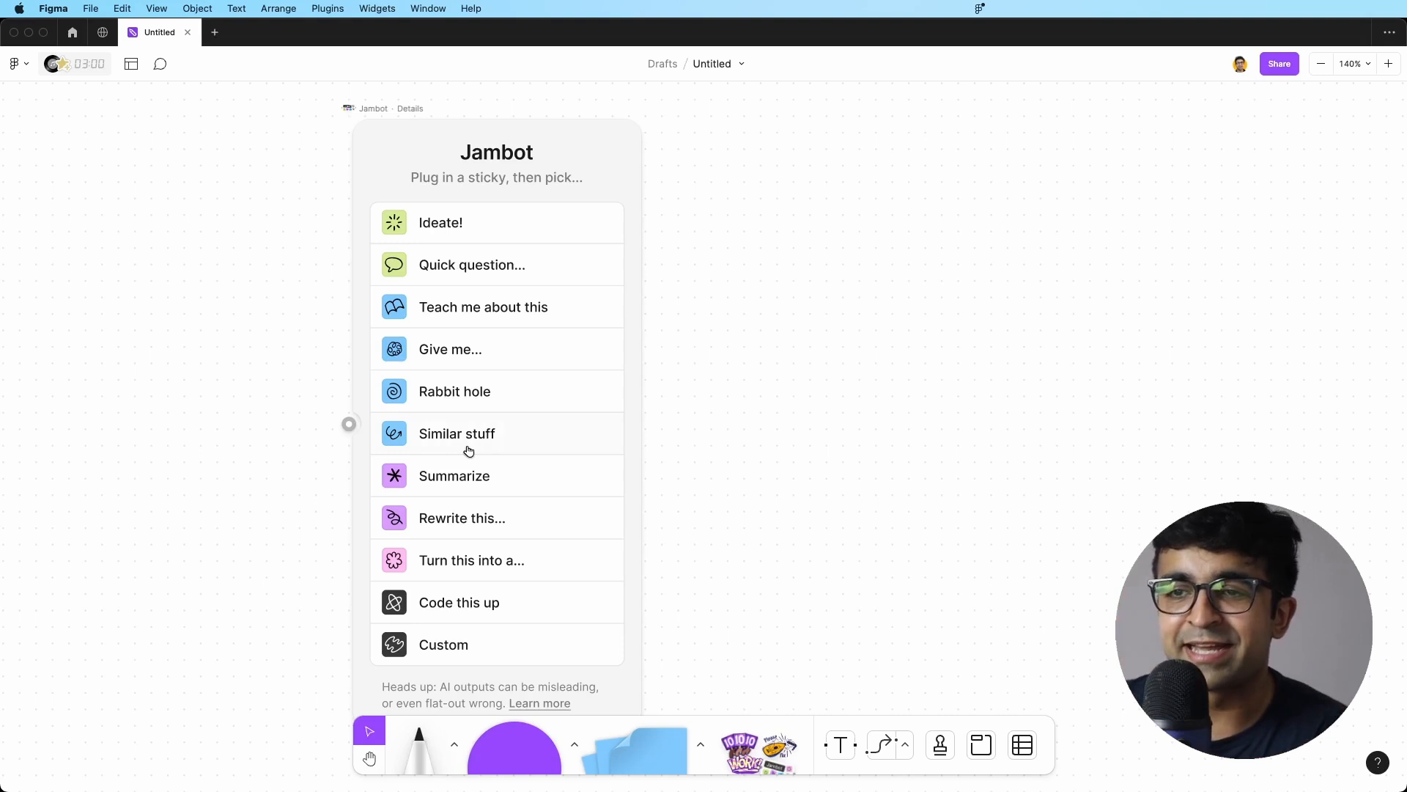
# - Rabbit-hole a 'UX principles' sticky and expand the Usability Testing subtopic
pyautogui.click(455, 391)
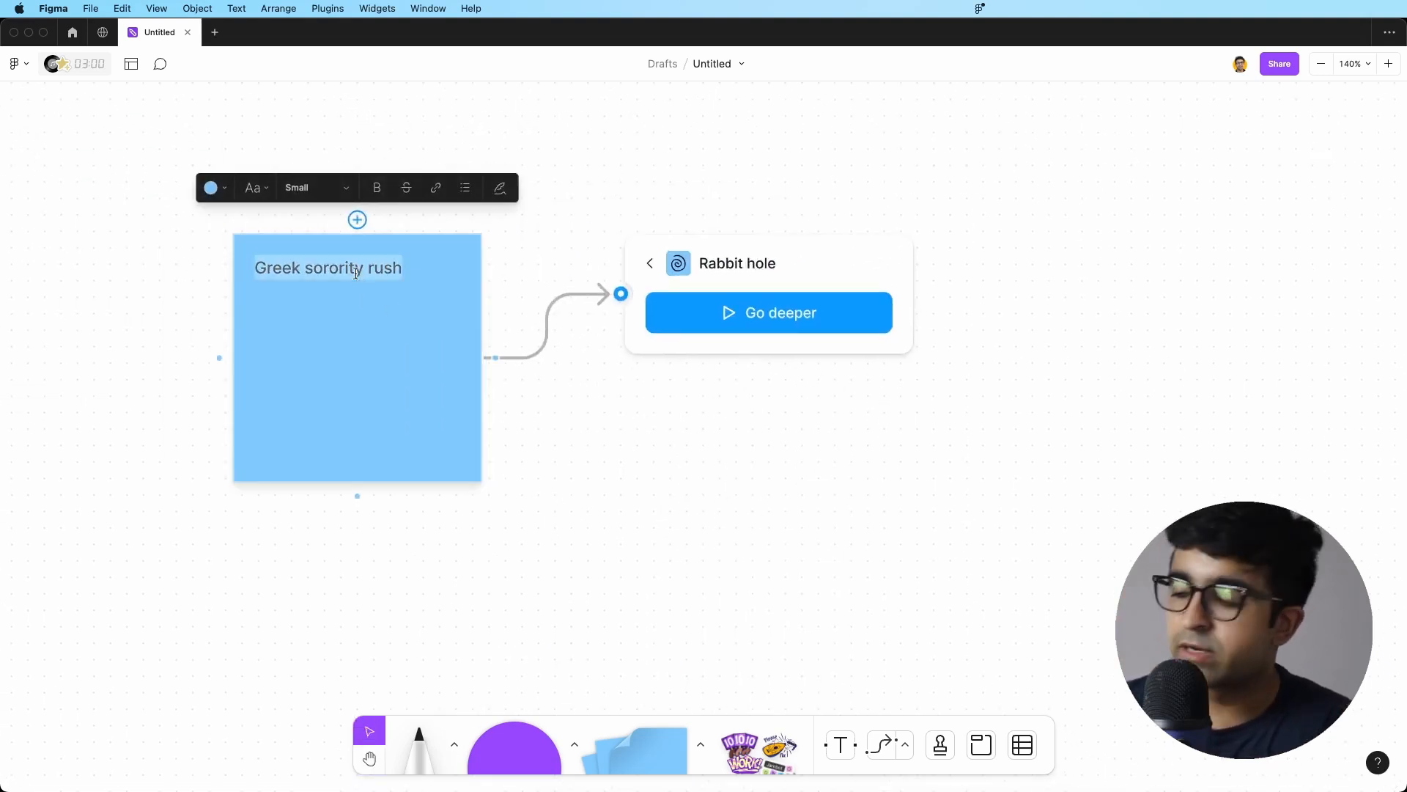
pyautogui.write('U')
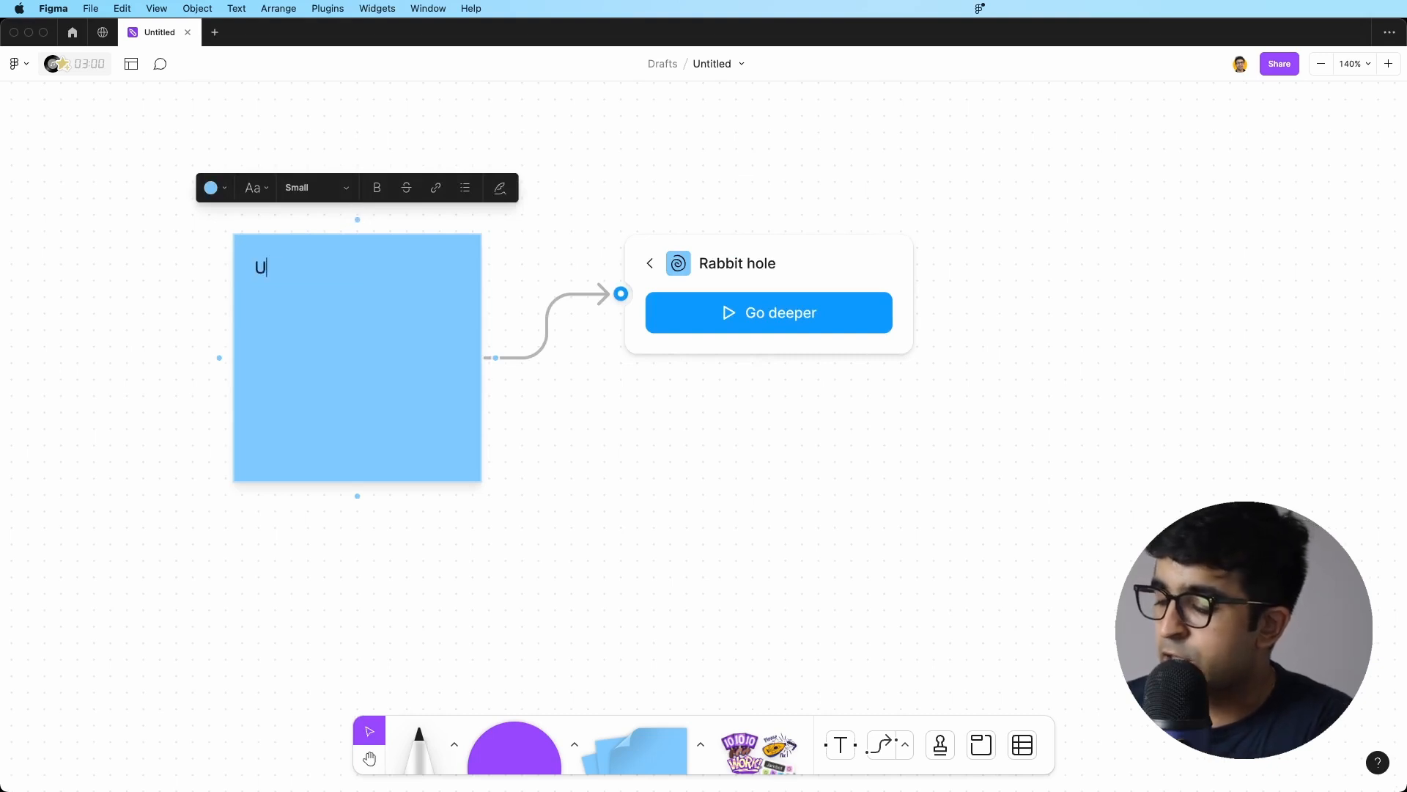
pyautogui.write('X principles')
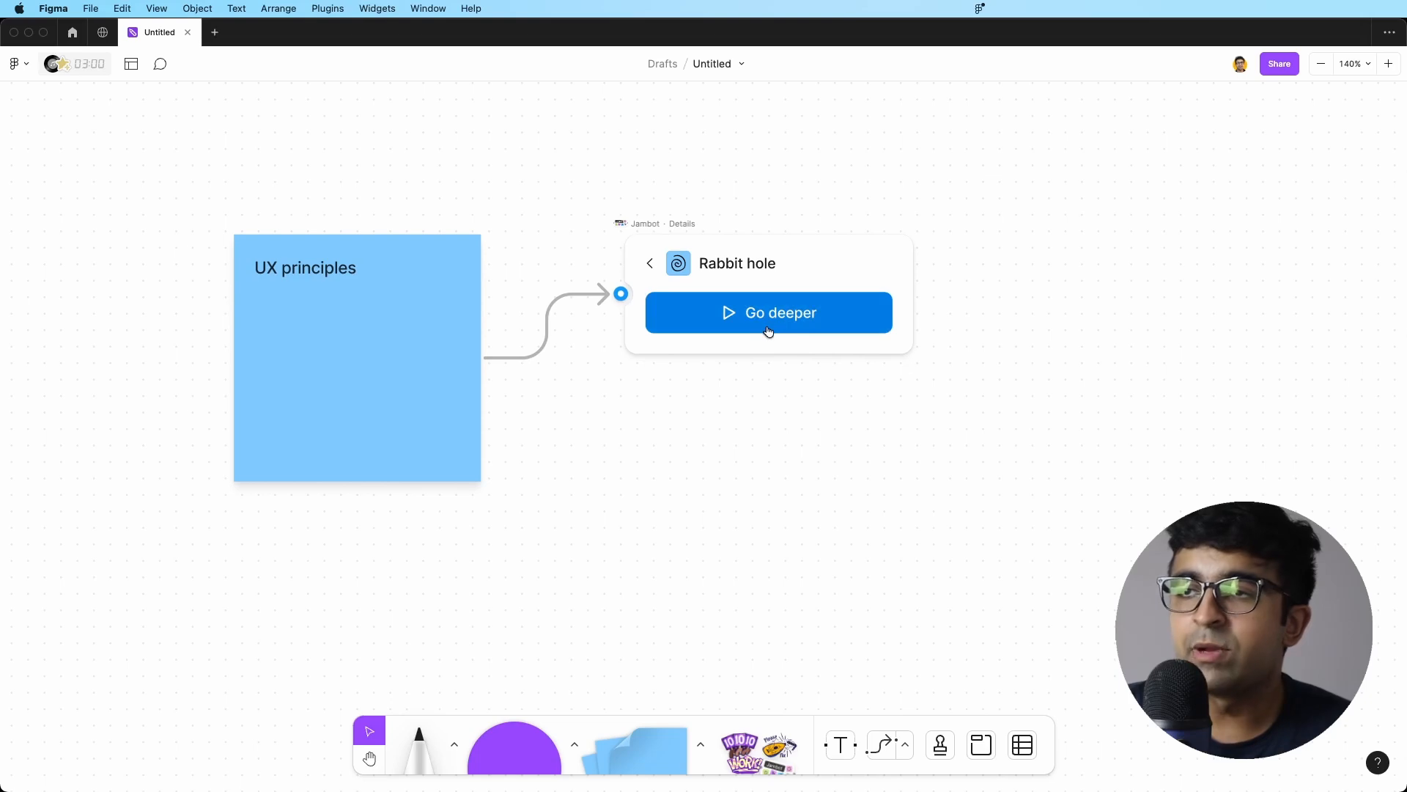
pyautogui.click(767, 312)
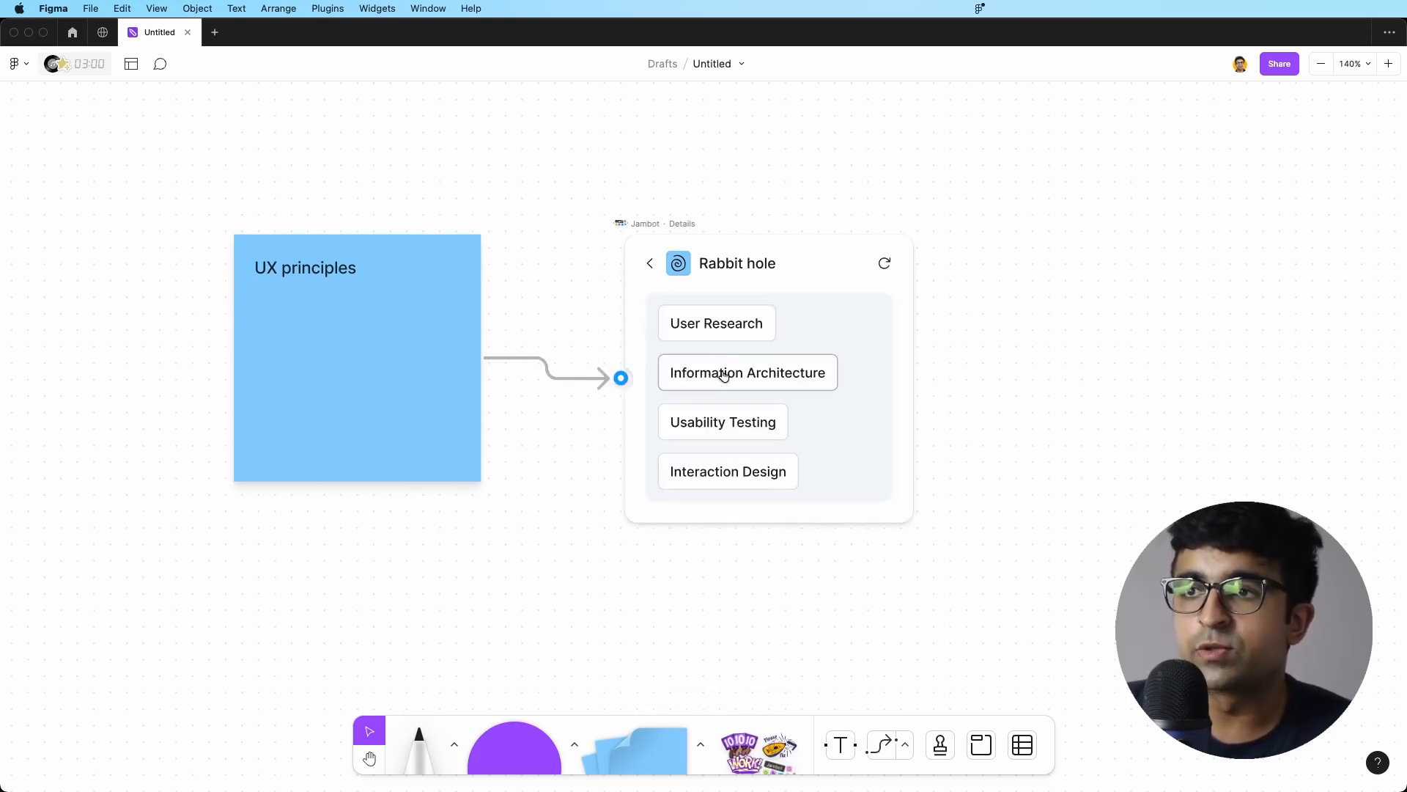
pyautogui.moveTo(723, 422)
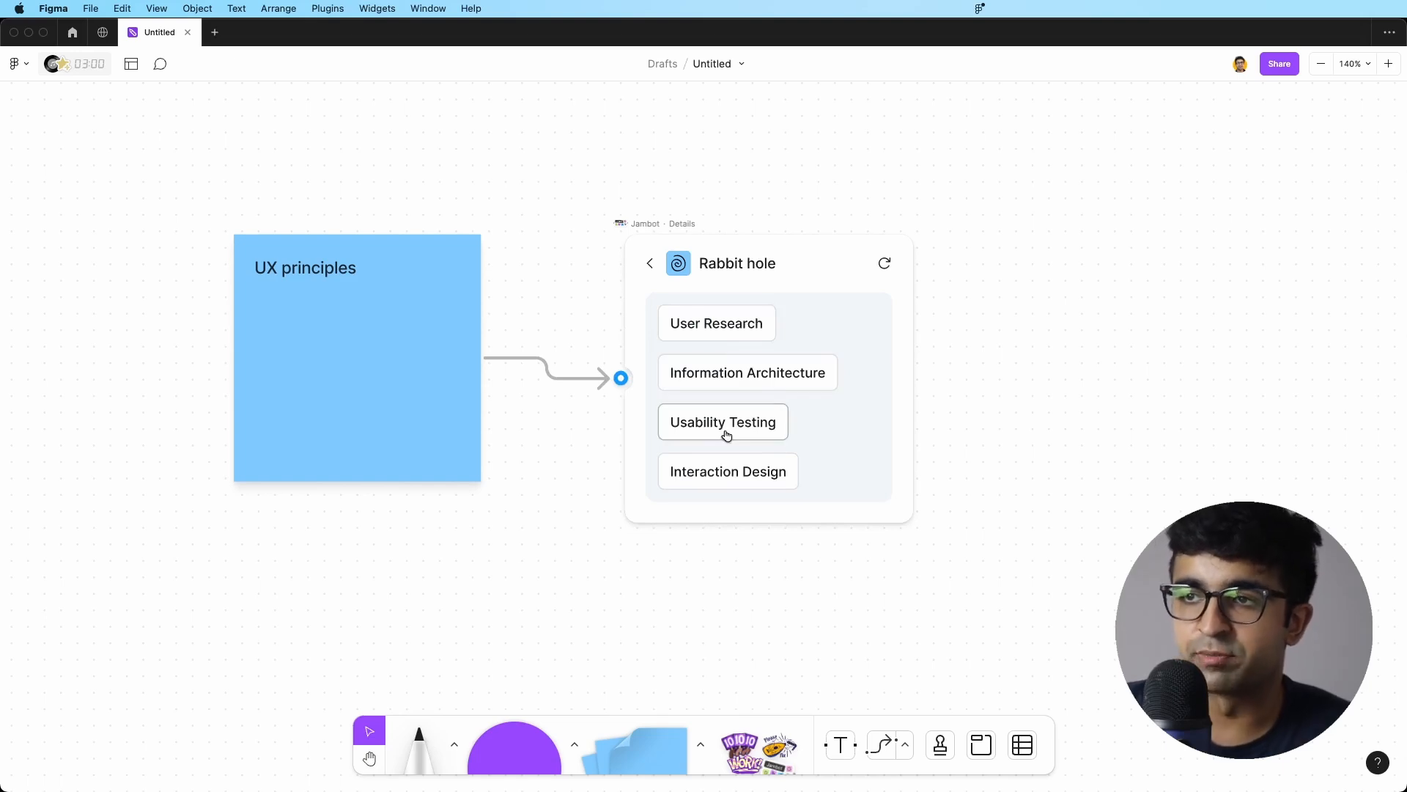
pyautogui.click(723, 423)
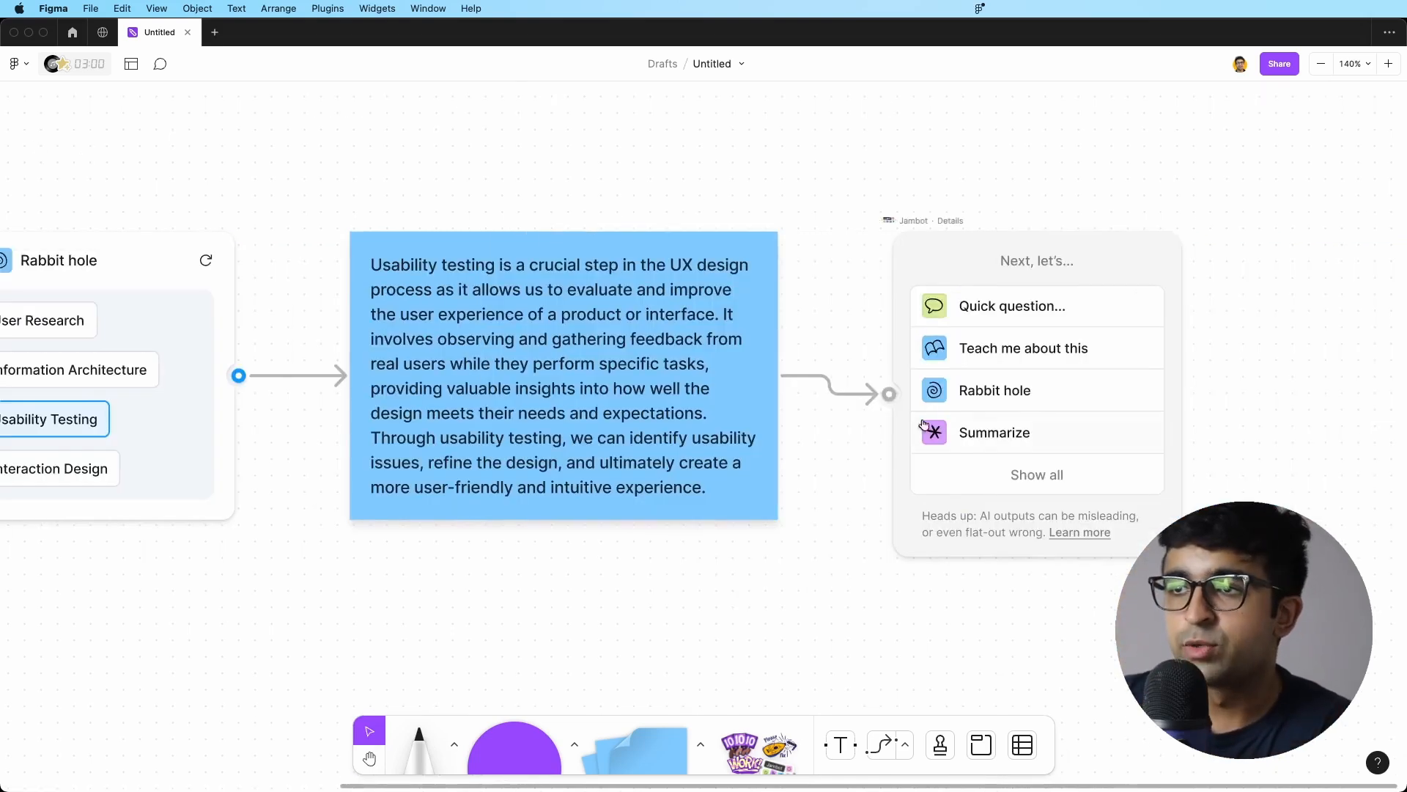
# - Go deeper from Usability Testing to Eye tracking, then to Analysis of eye tracking data
pyautogui.click(995, 390)
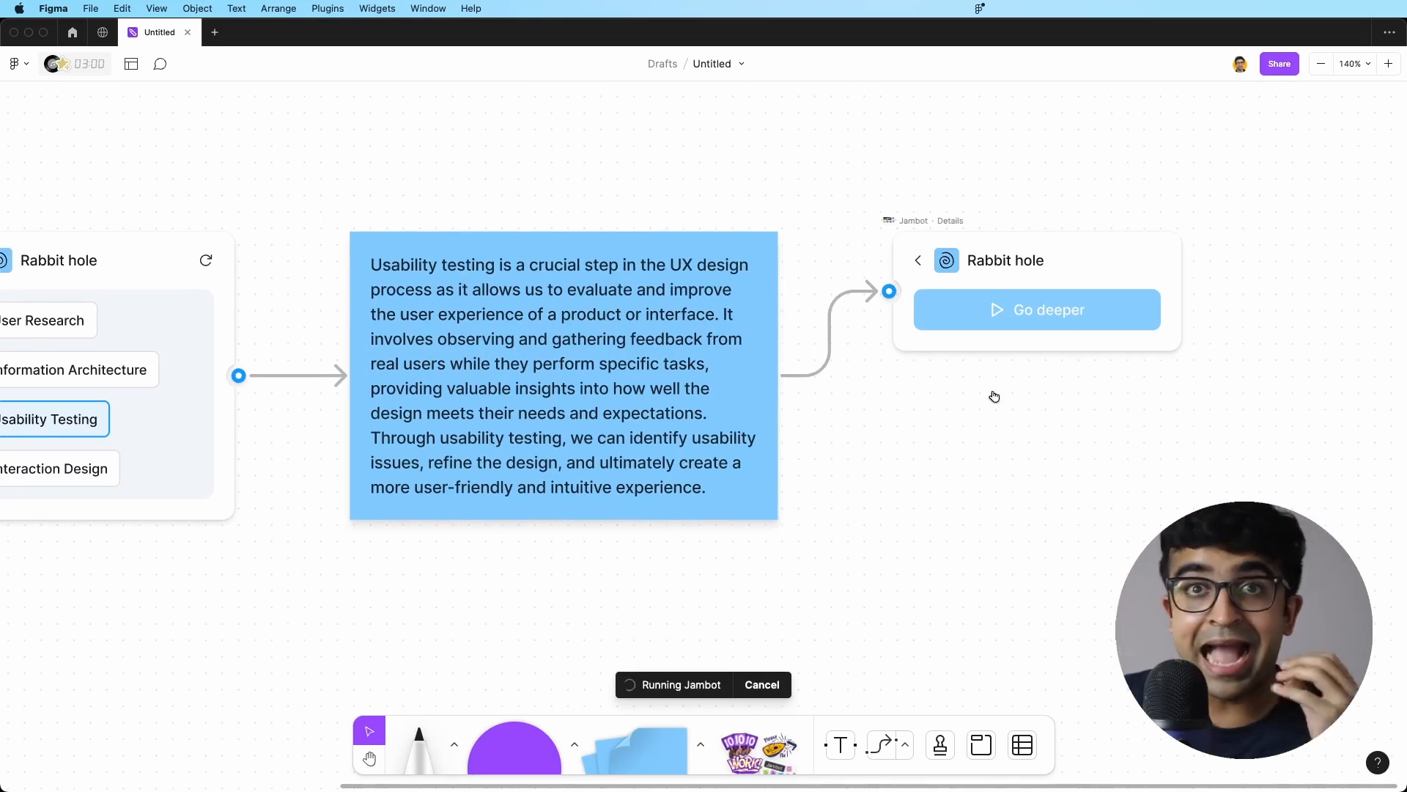
pyautogui.click(1036, 309)
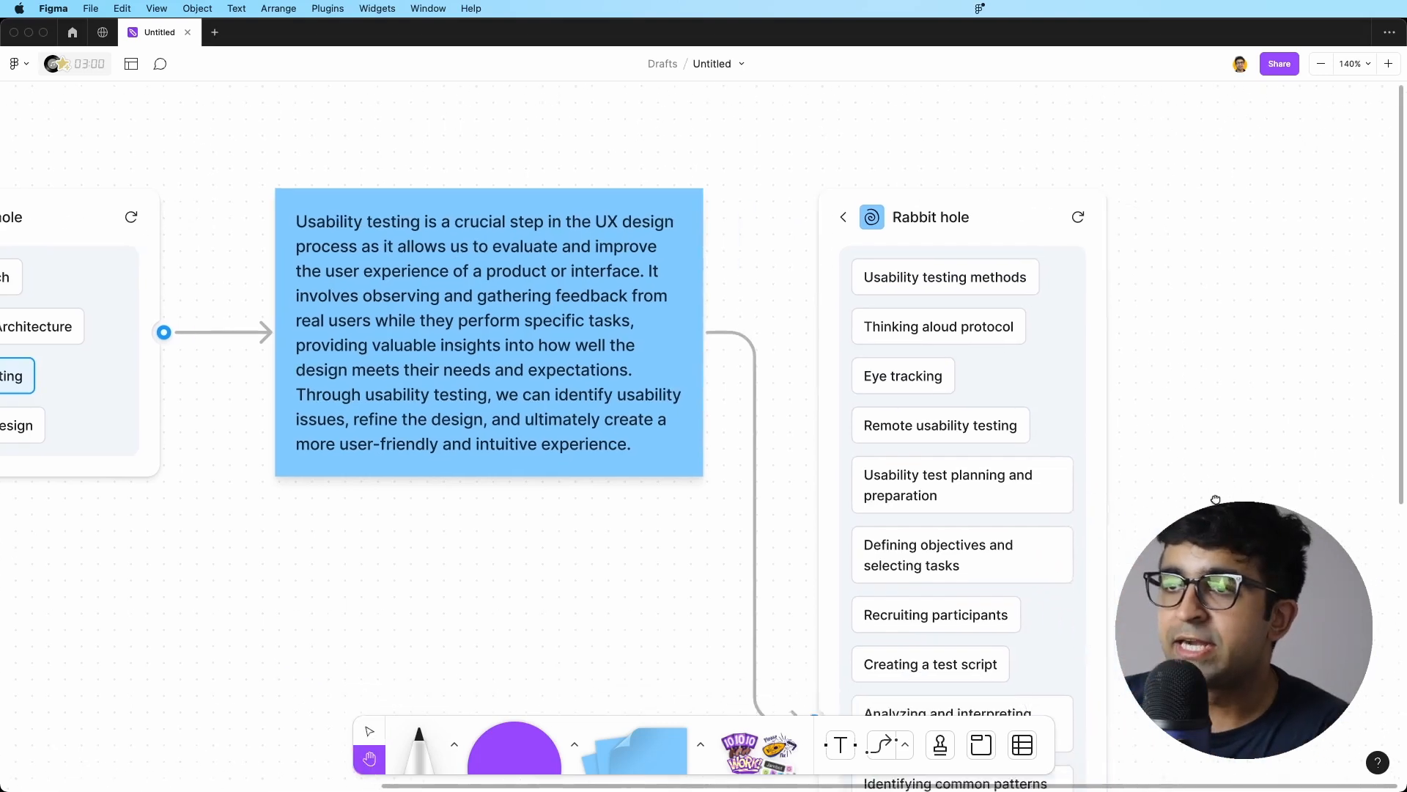
pyautogui.click(884, 362)
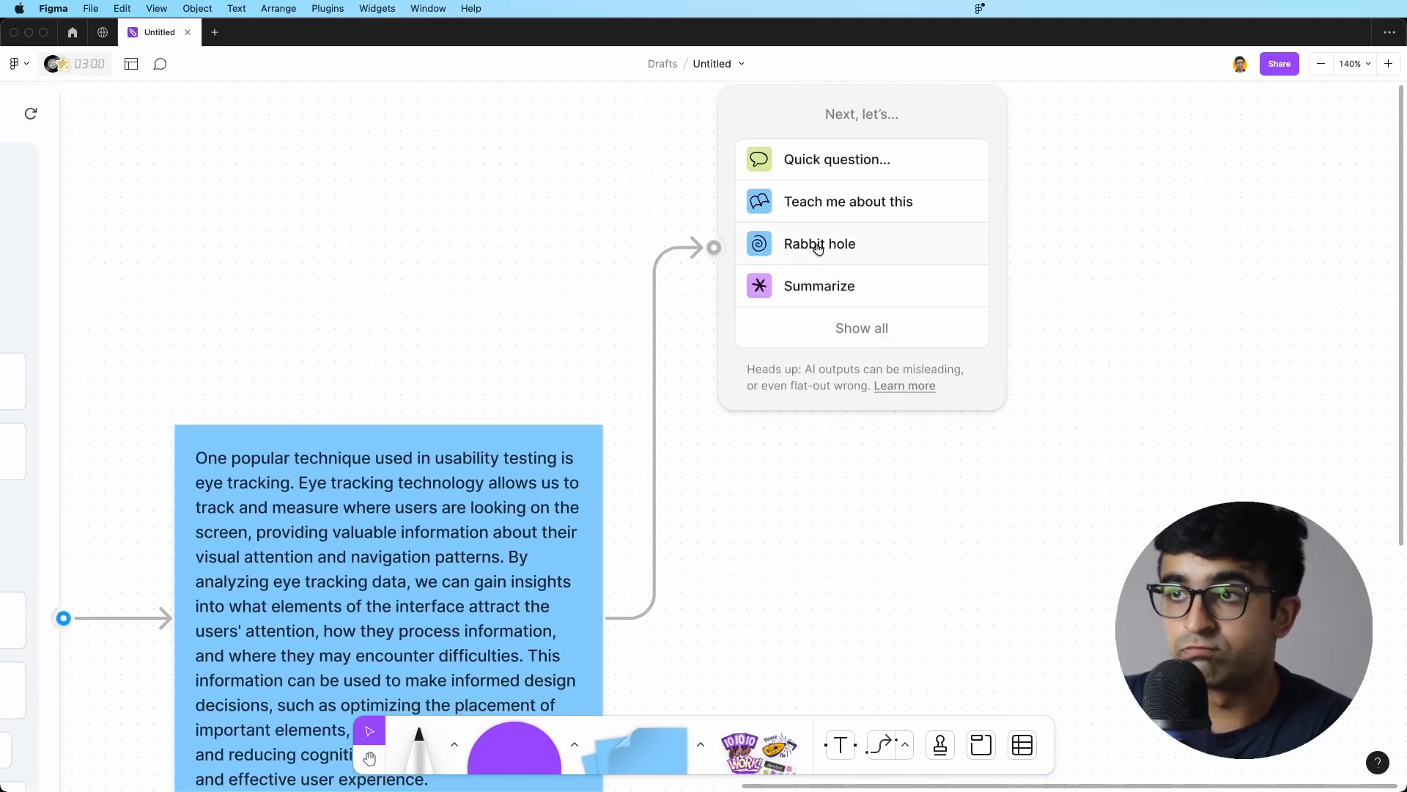
pyautogui.click(819, 243)
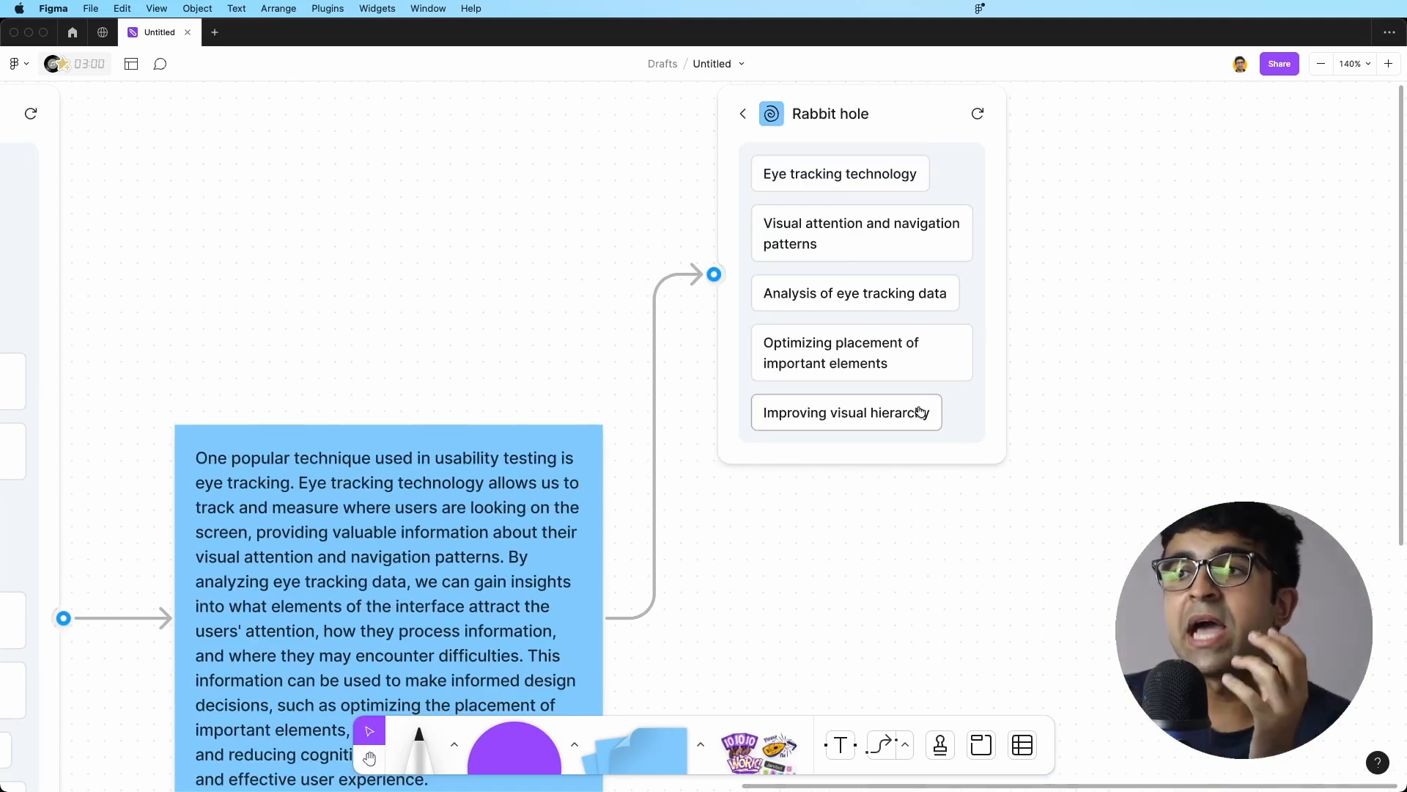
pyautogui.click(854, 293)
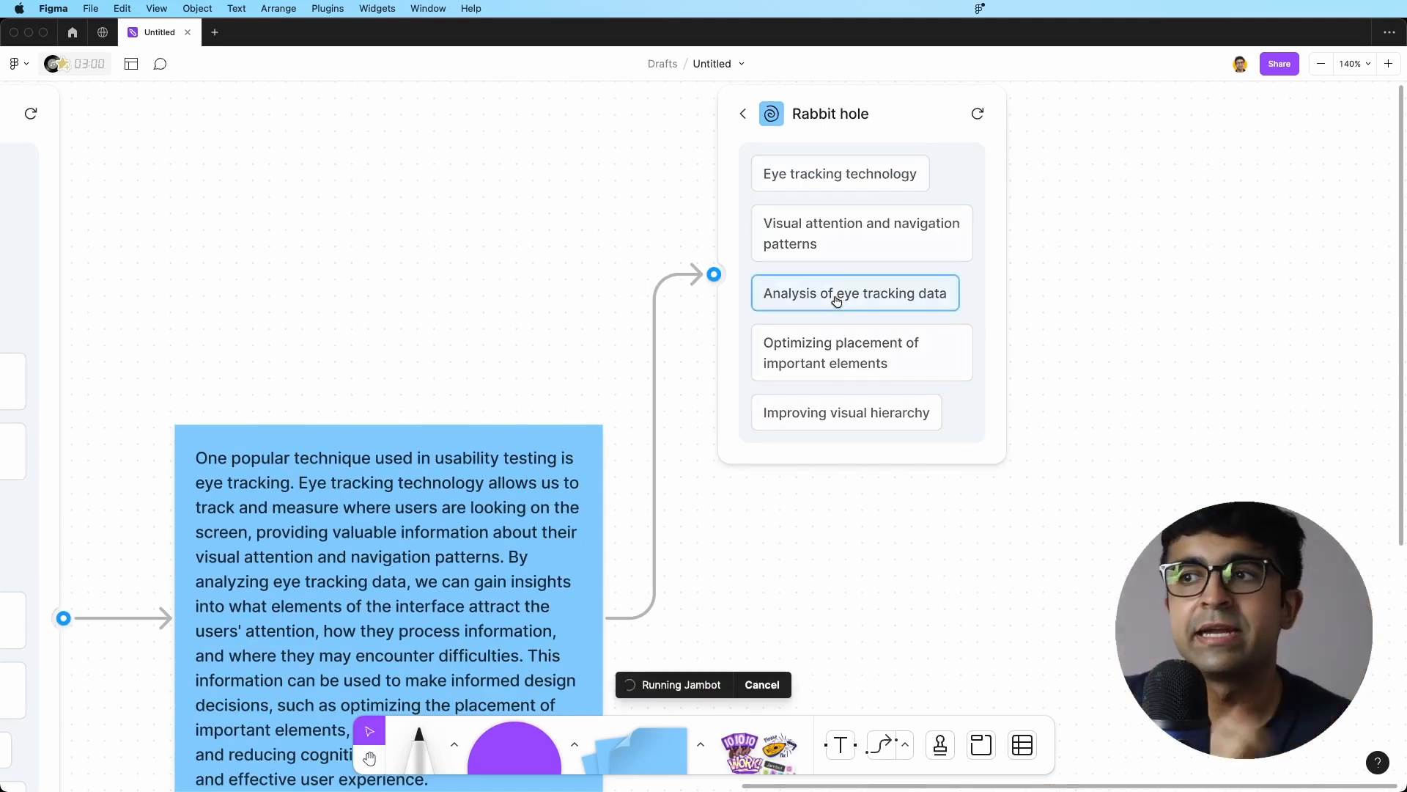
pyautogui.click(855, 292)
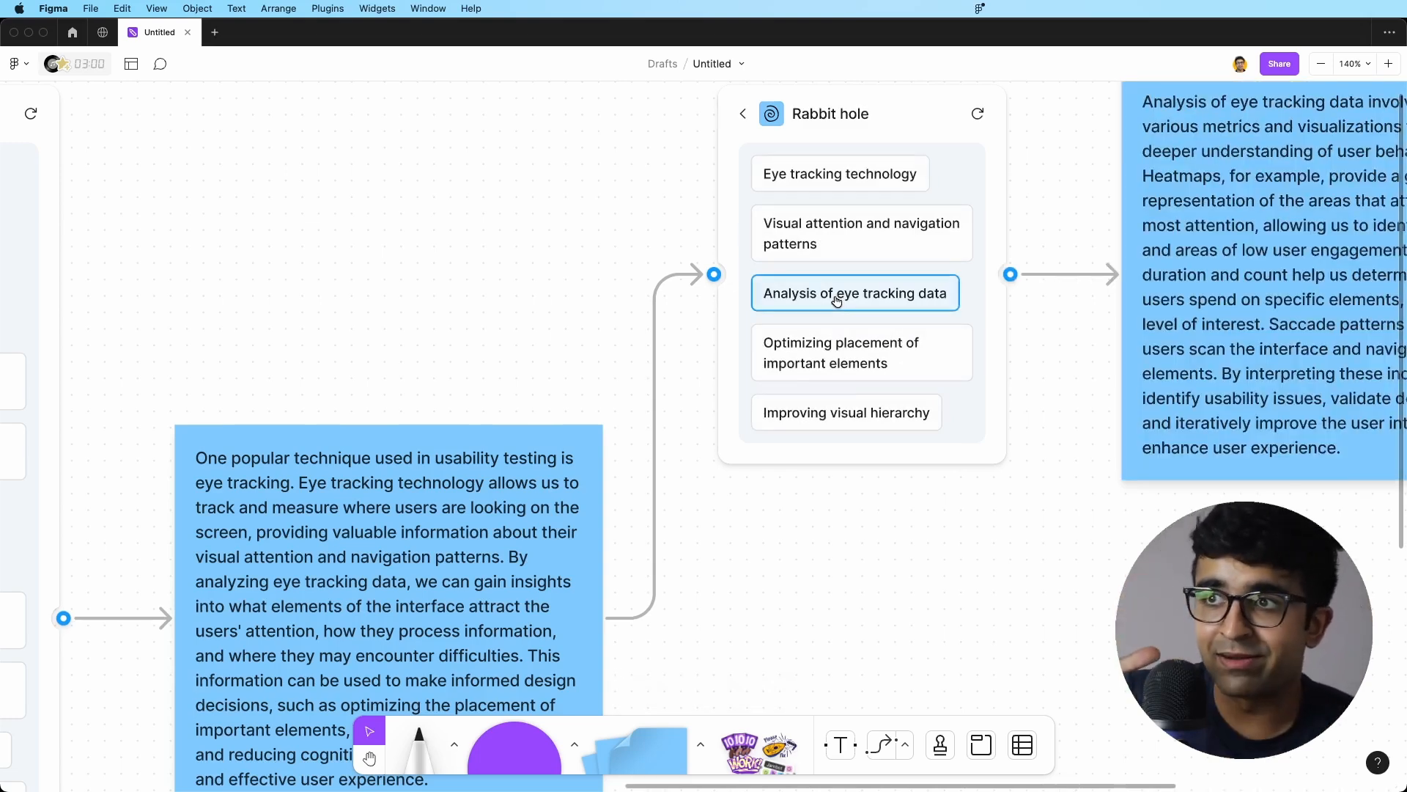
pyautogui.scroll(-3)
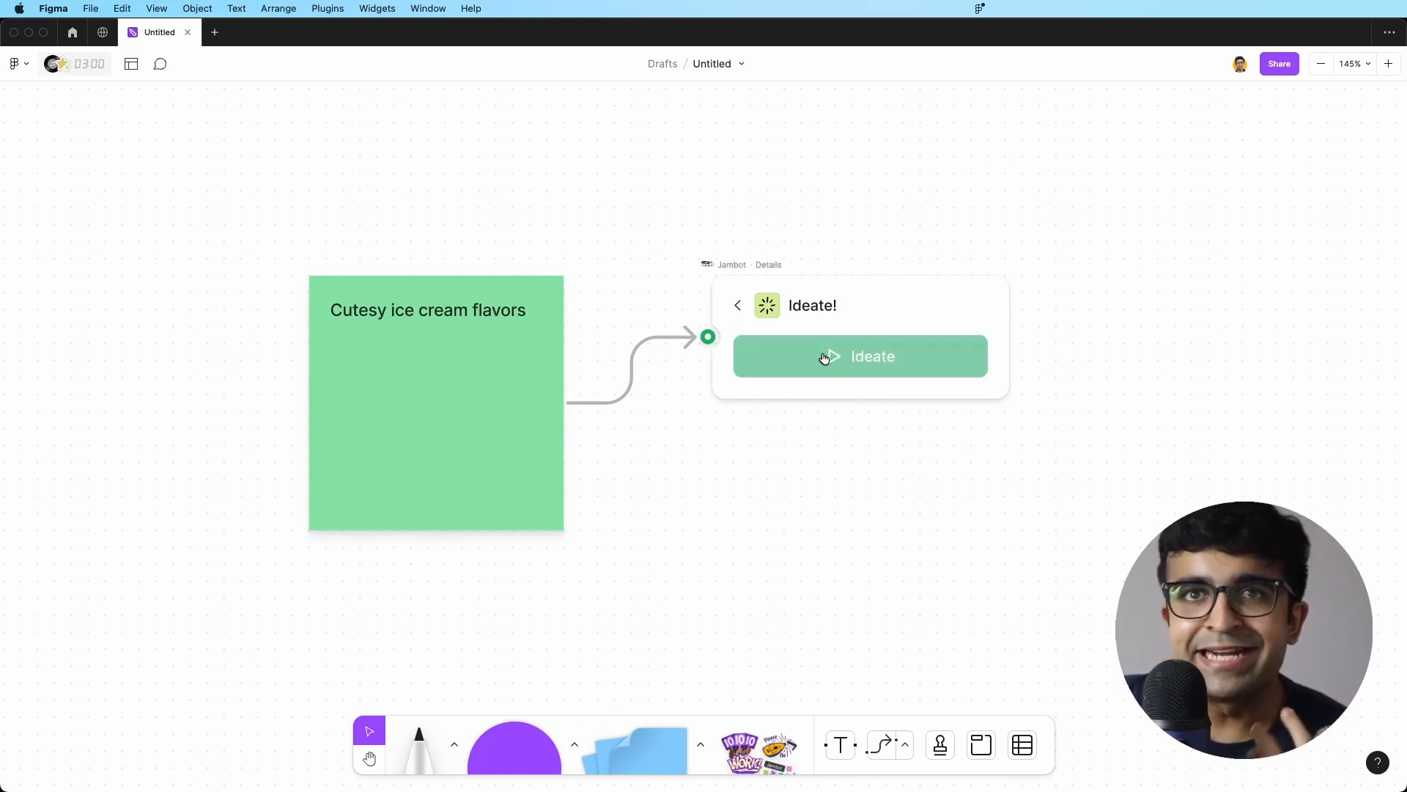
# - Generate cutesy ice cream flavor ideas and start another ideation round from Cookie Monster Crunch
pyautogui.click(860, 355)
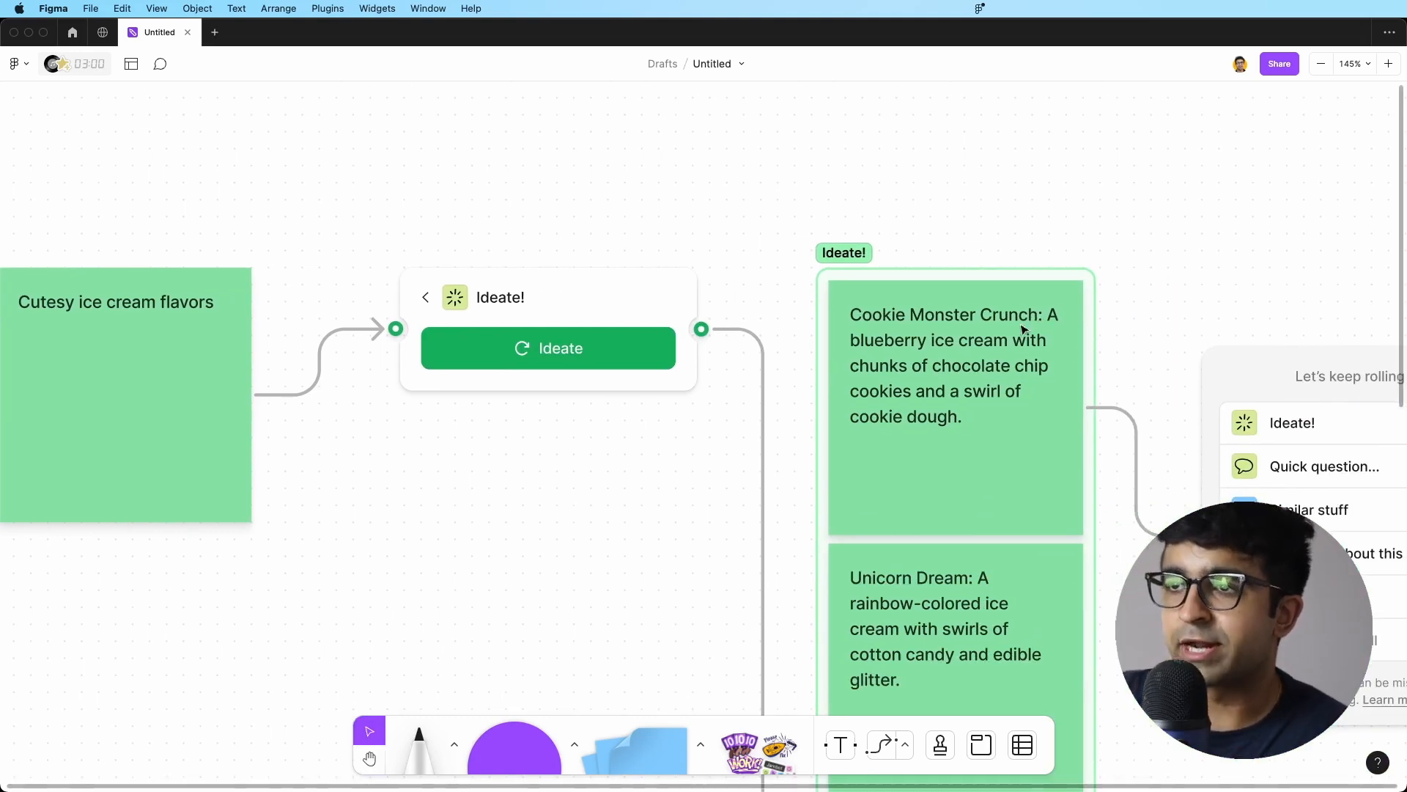
pyautogui.moveTo(878, 375)
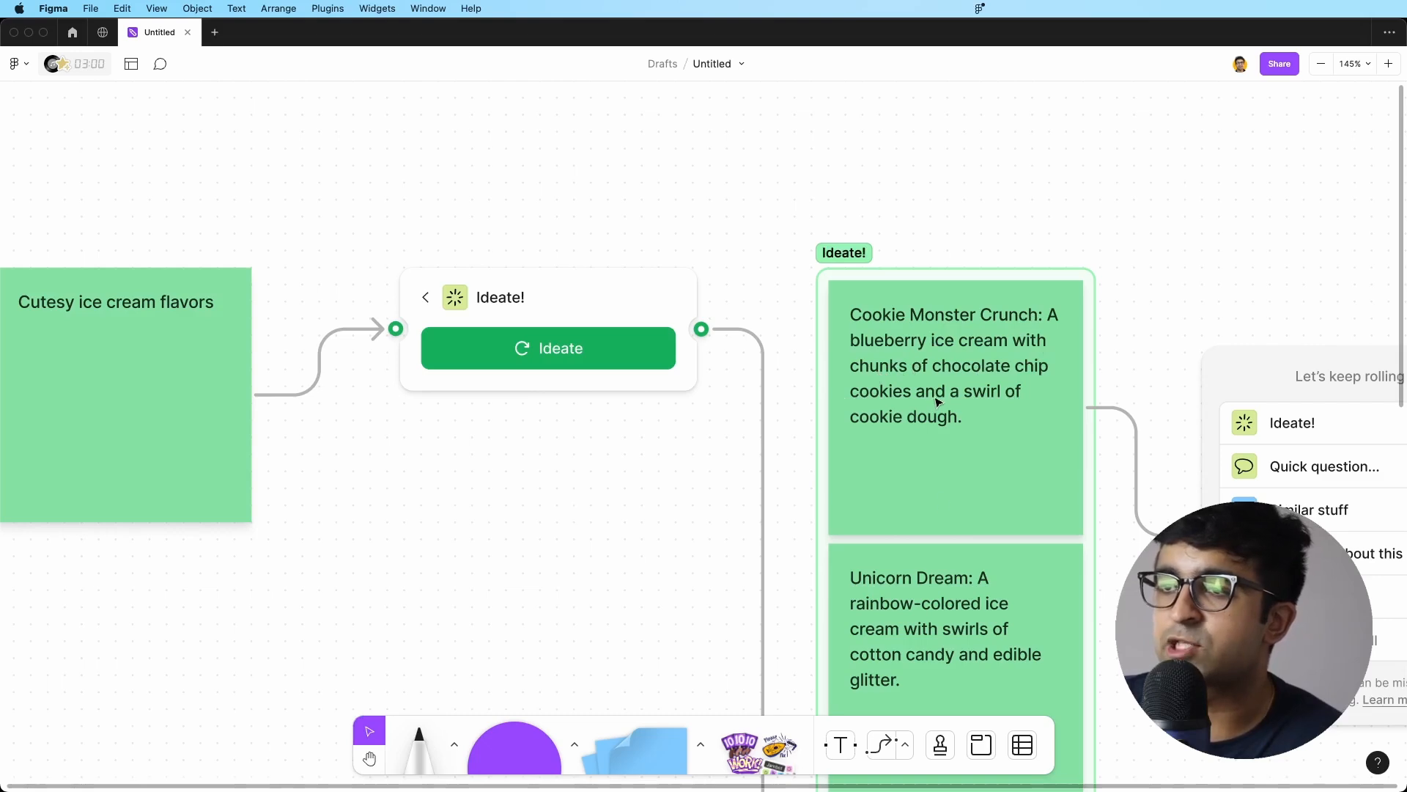
pyautogui.moveTo(613, 560)
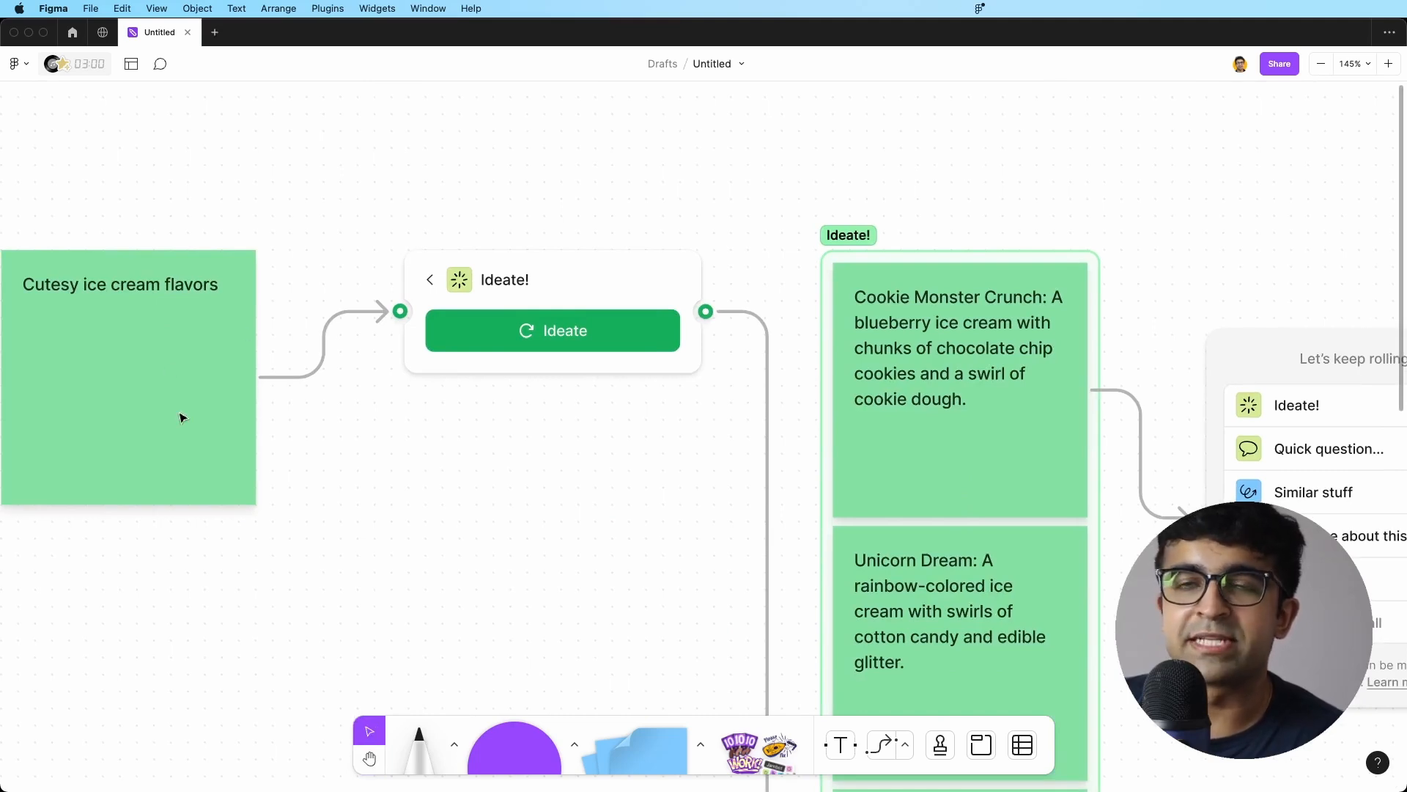
pyautogui.click(1295, 404)
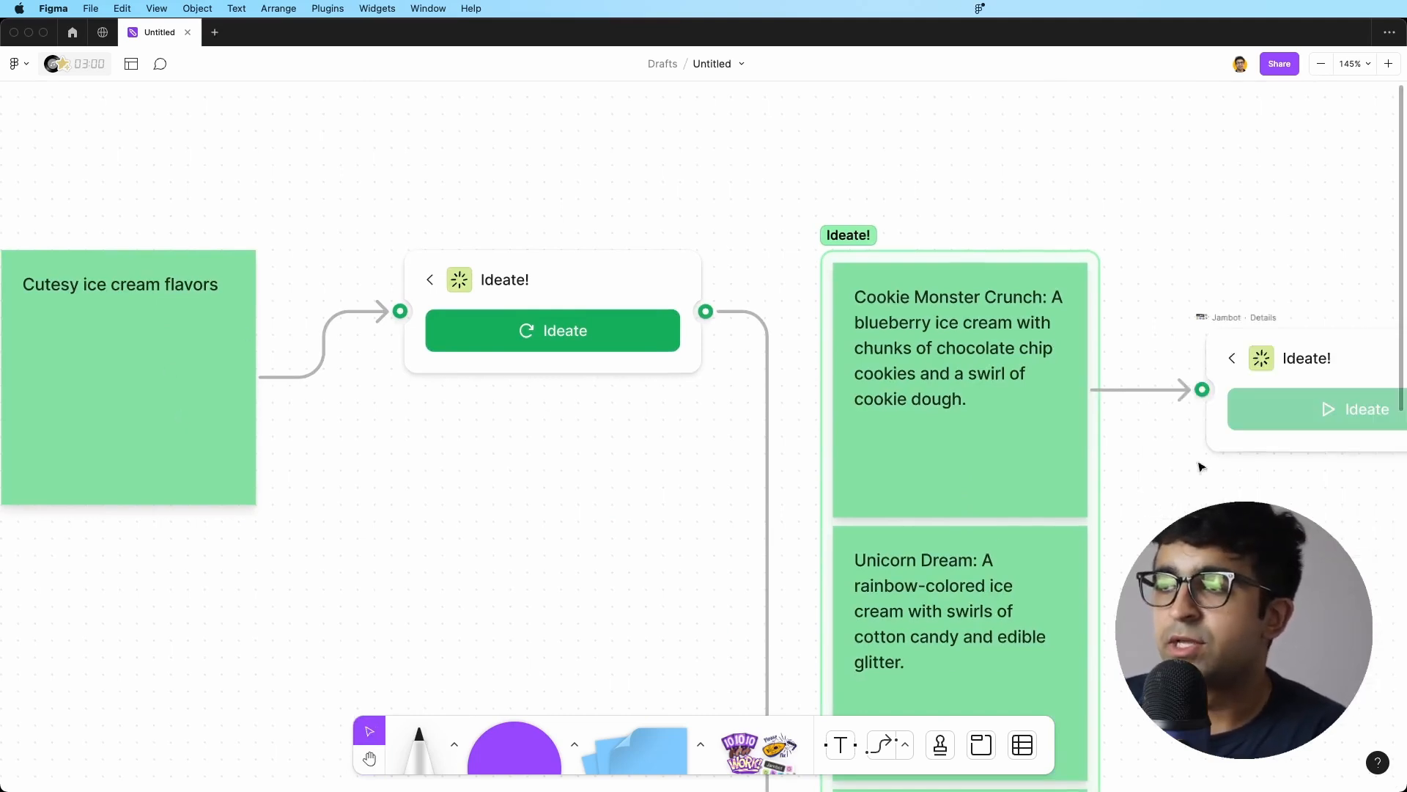
pyautogui.hscroll(3)
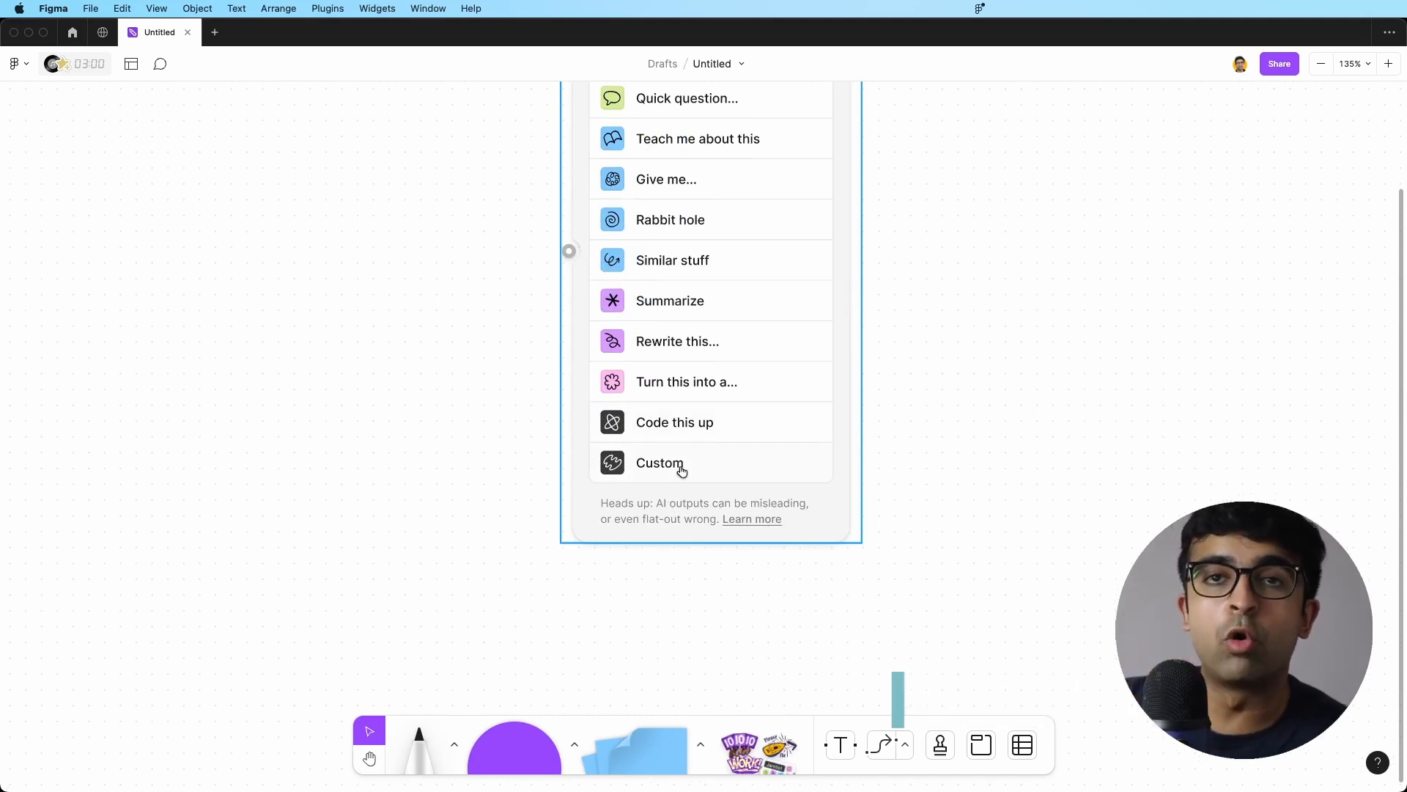
# - Run a Custom prompt 'Create an elevator pitch to raise money for my project'
pyautogui.click(658, 462)
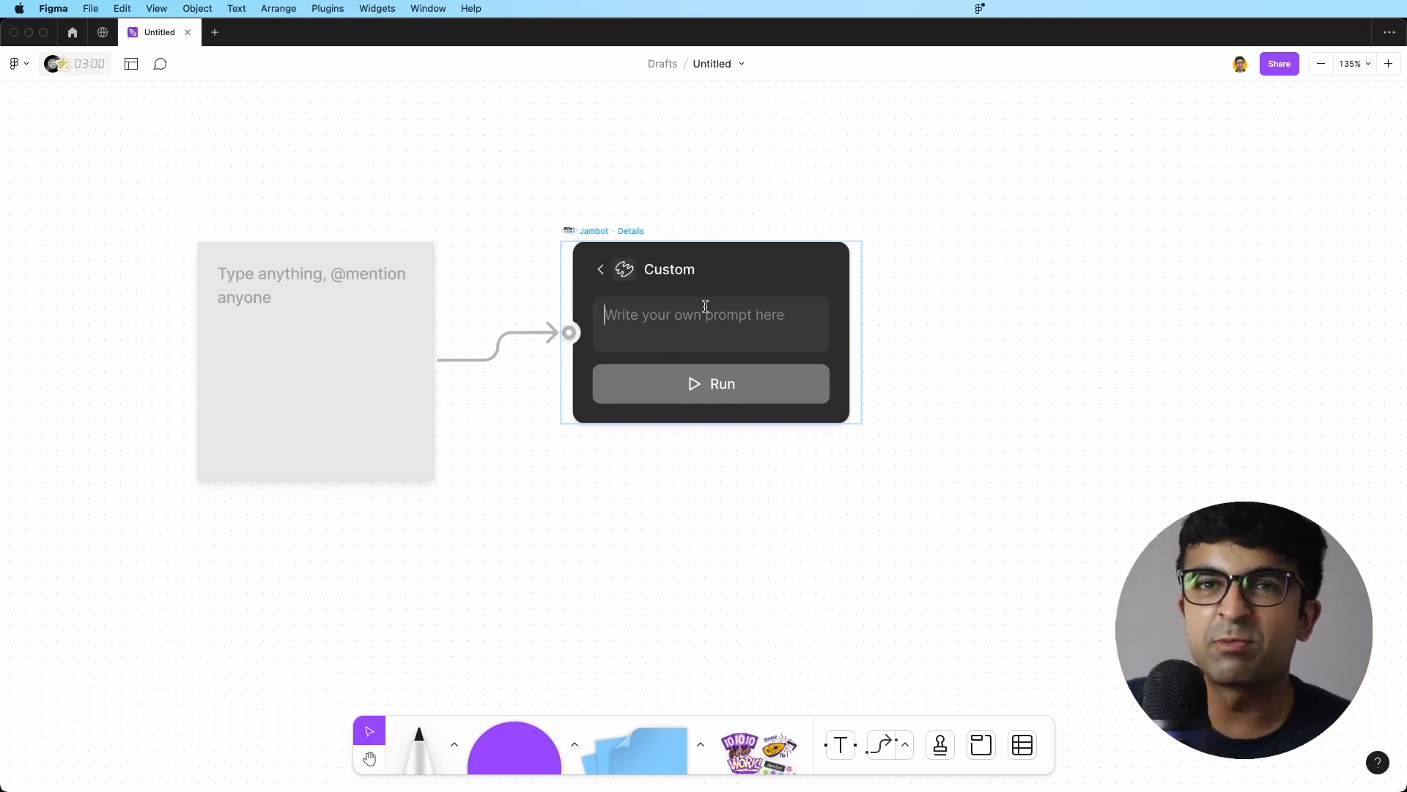
pyautogui.write('Create an elevator pitch to raise money for my project')
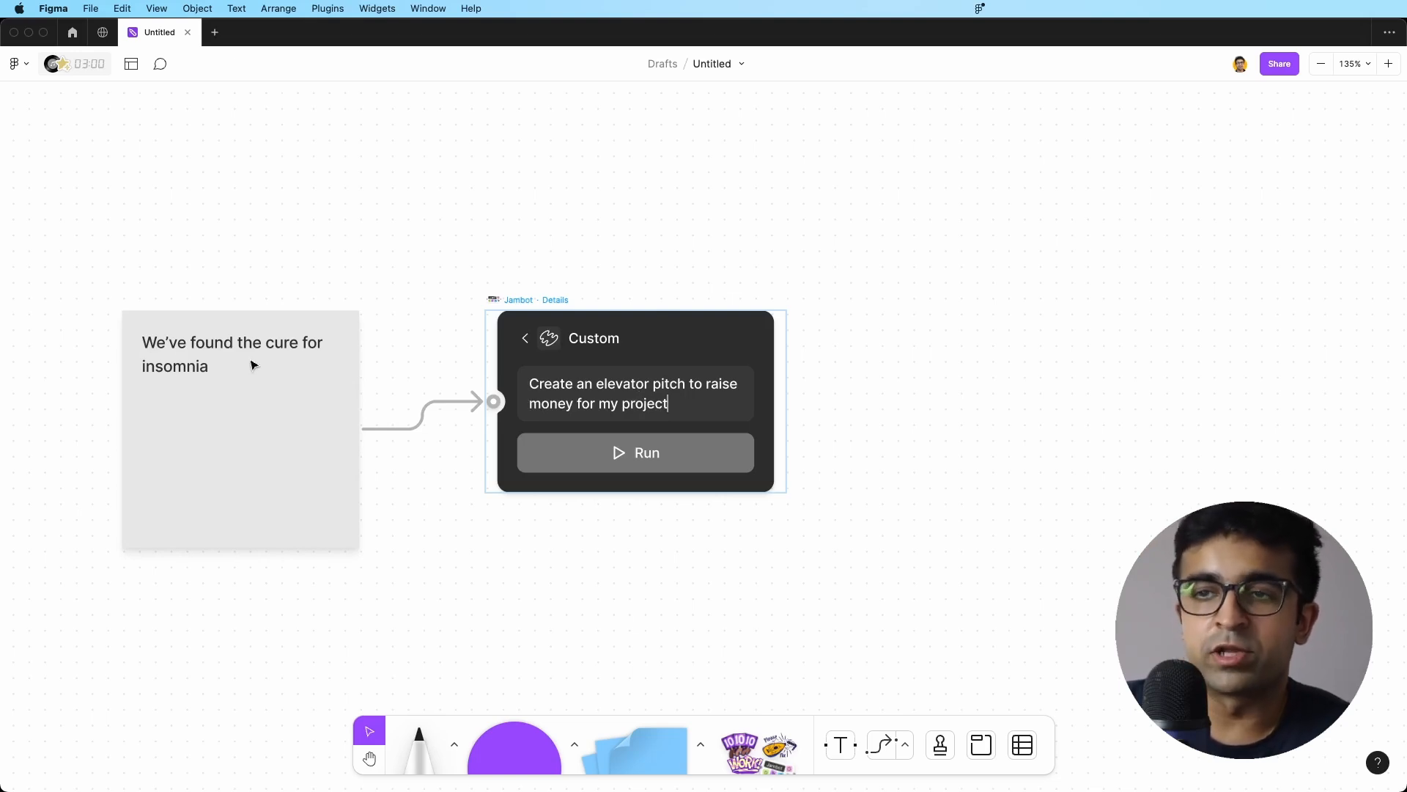
pyautogui.click(634, 453)
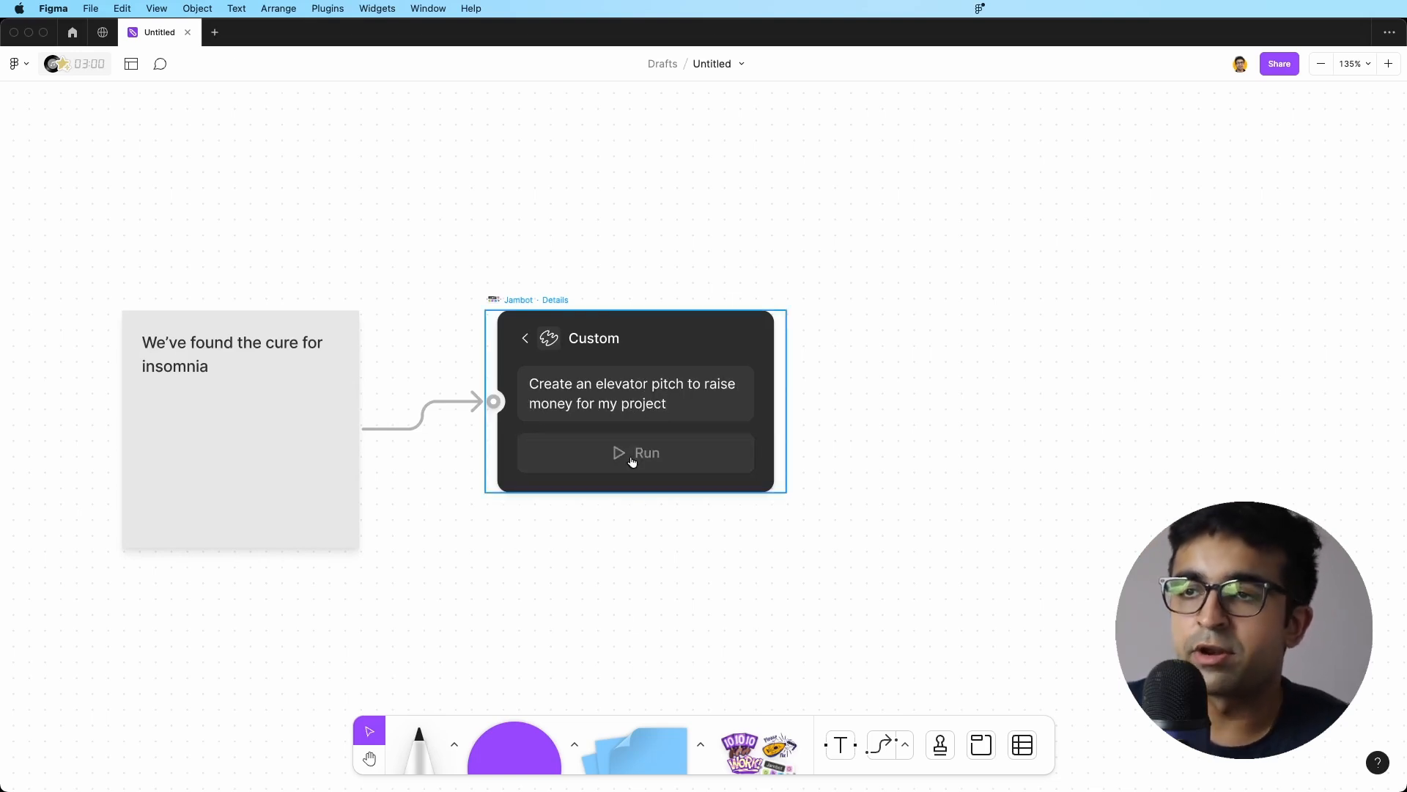
pyautogui.click(635, 452)
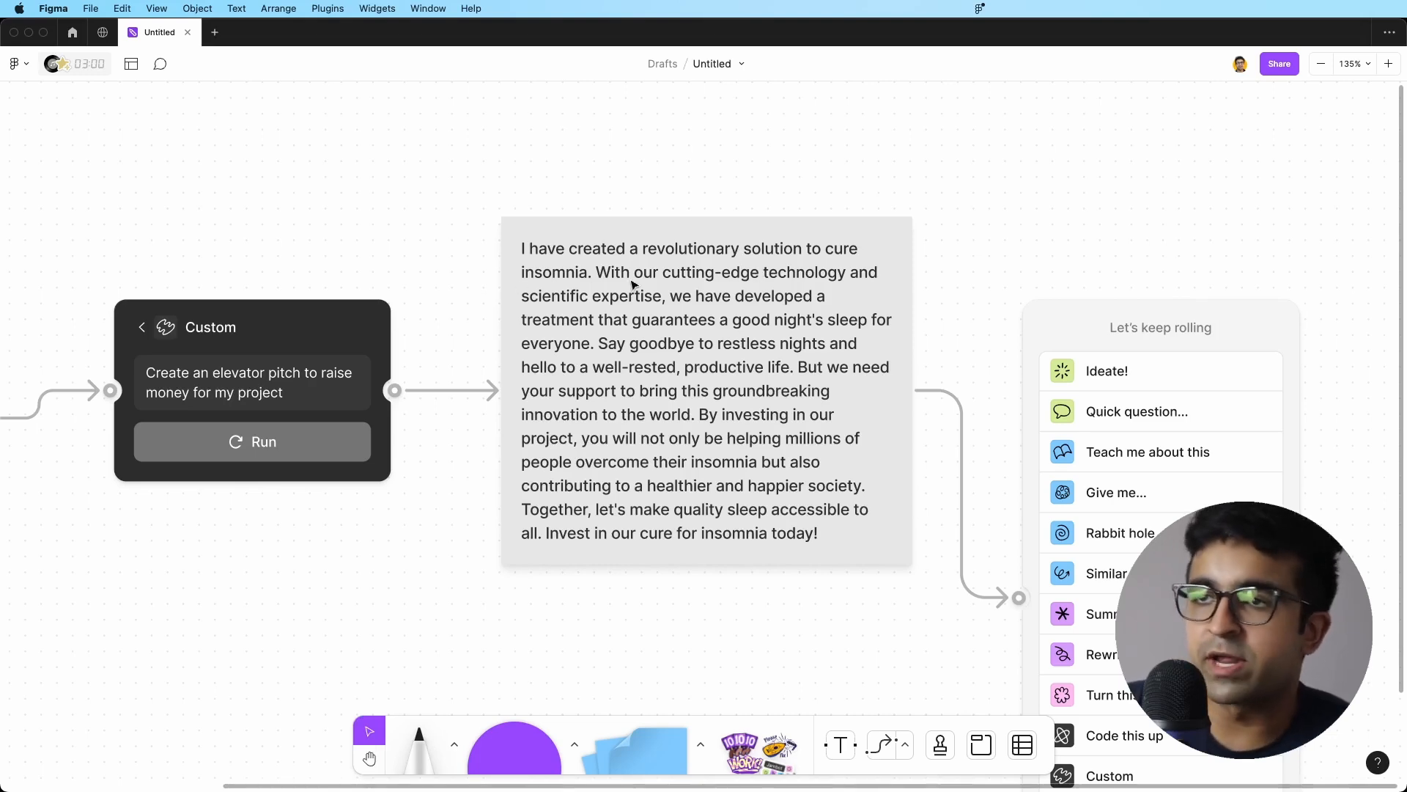
pyautogui.moveTo(868, 427)
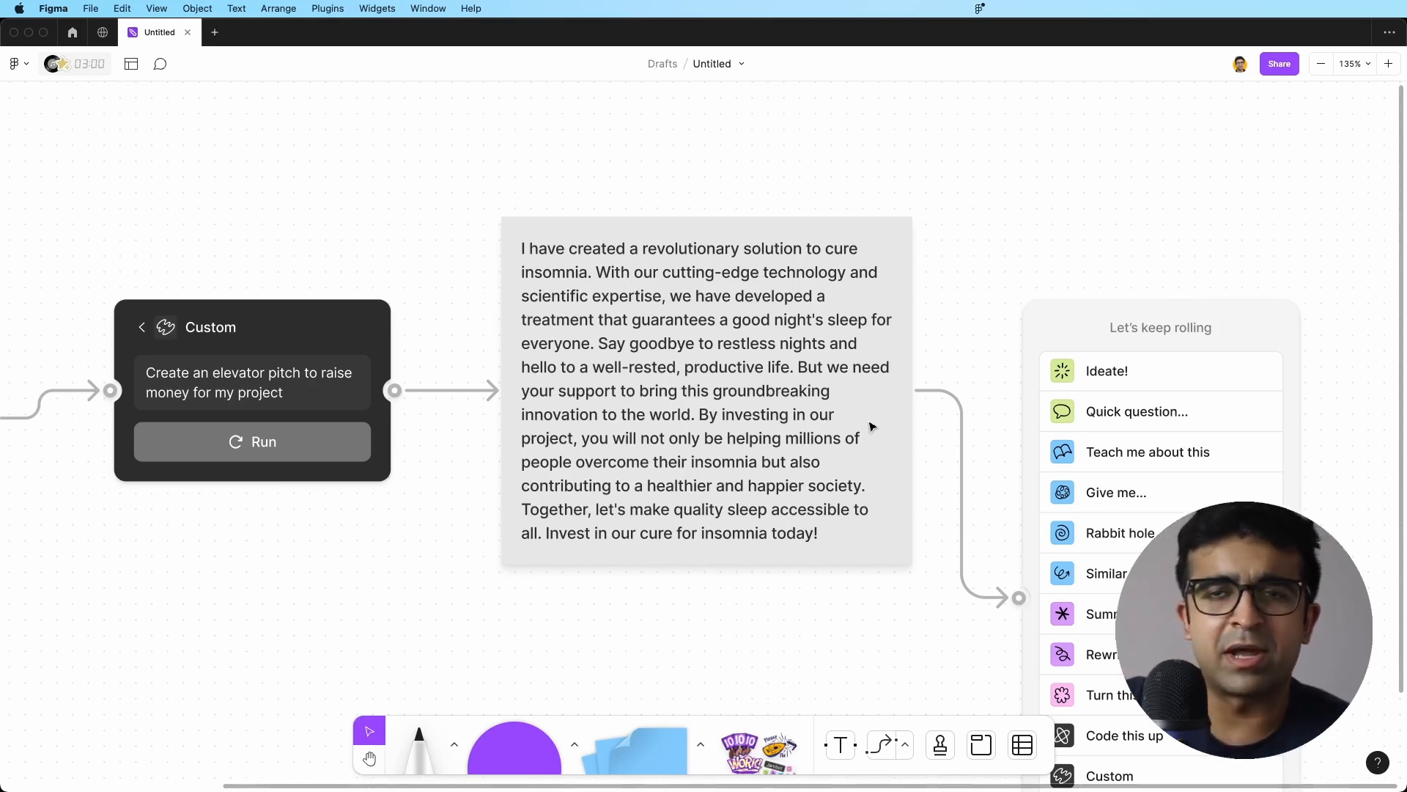